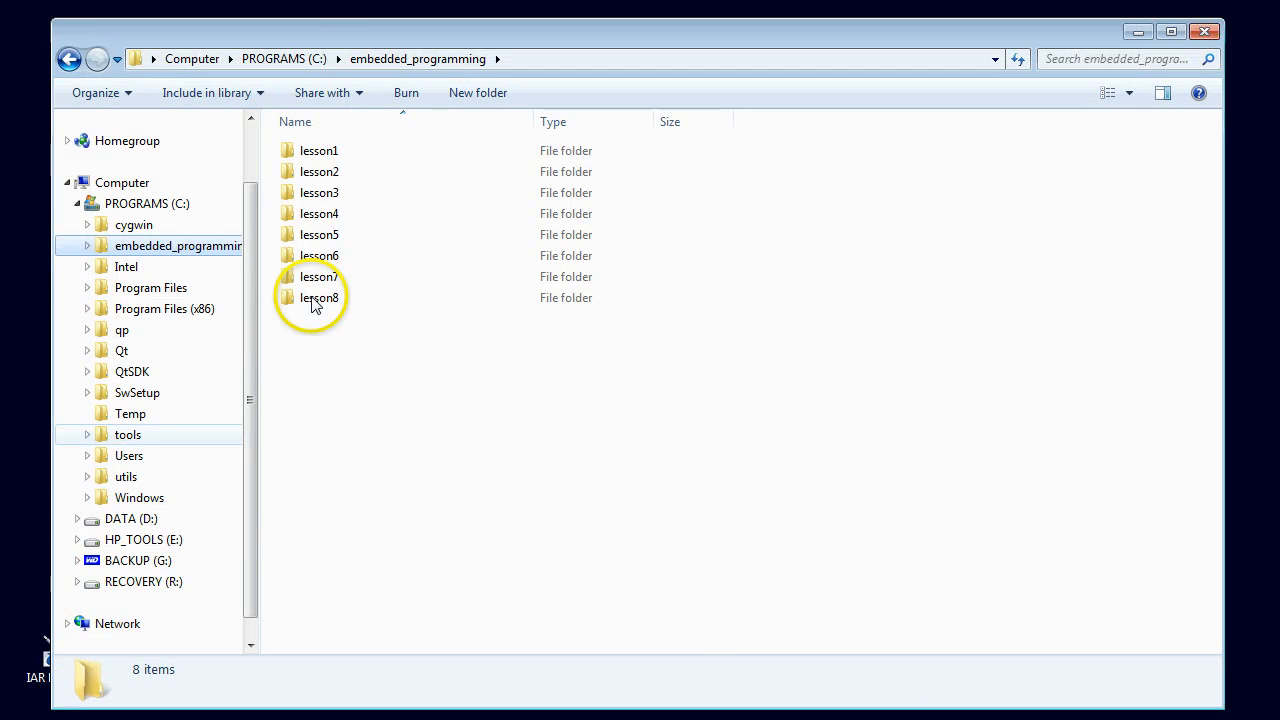
Copy the lesson8 folder, paste it as lesson9 and open the new folder
right_click(320, 296)
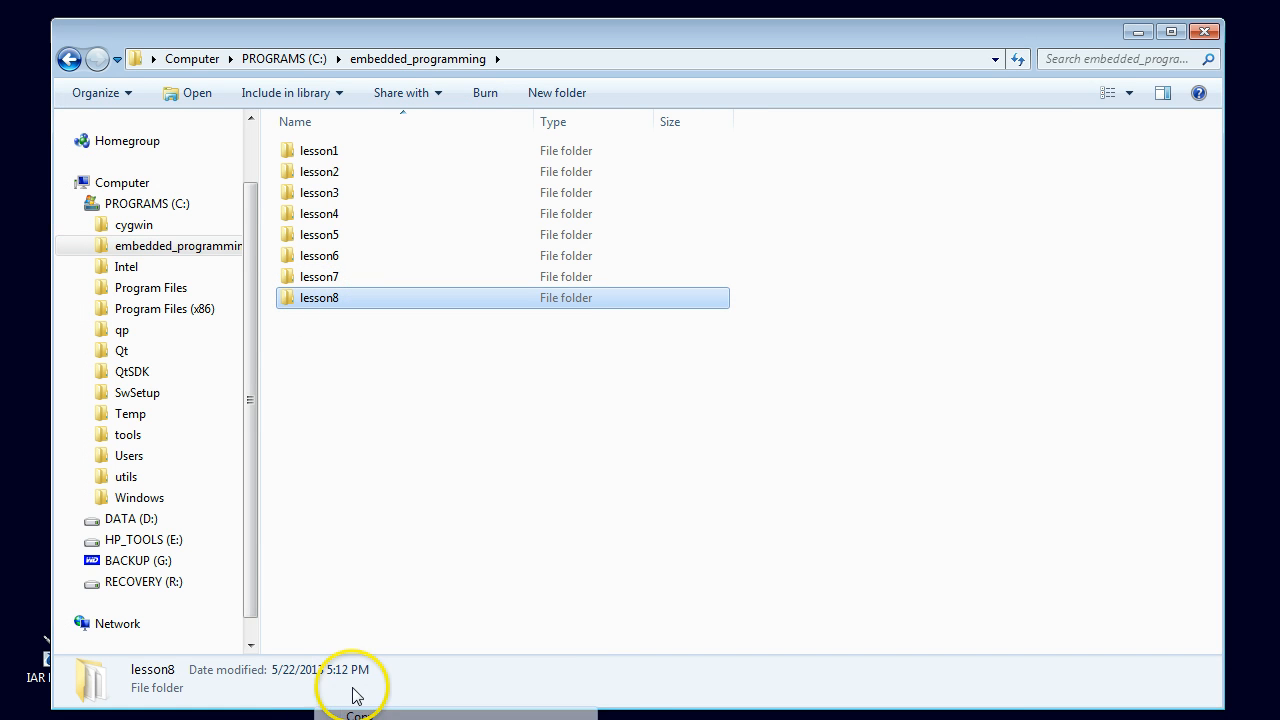
right_click(464, 540)
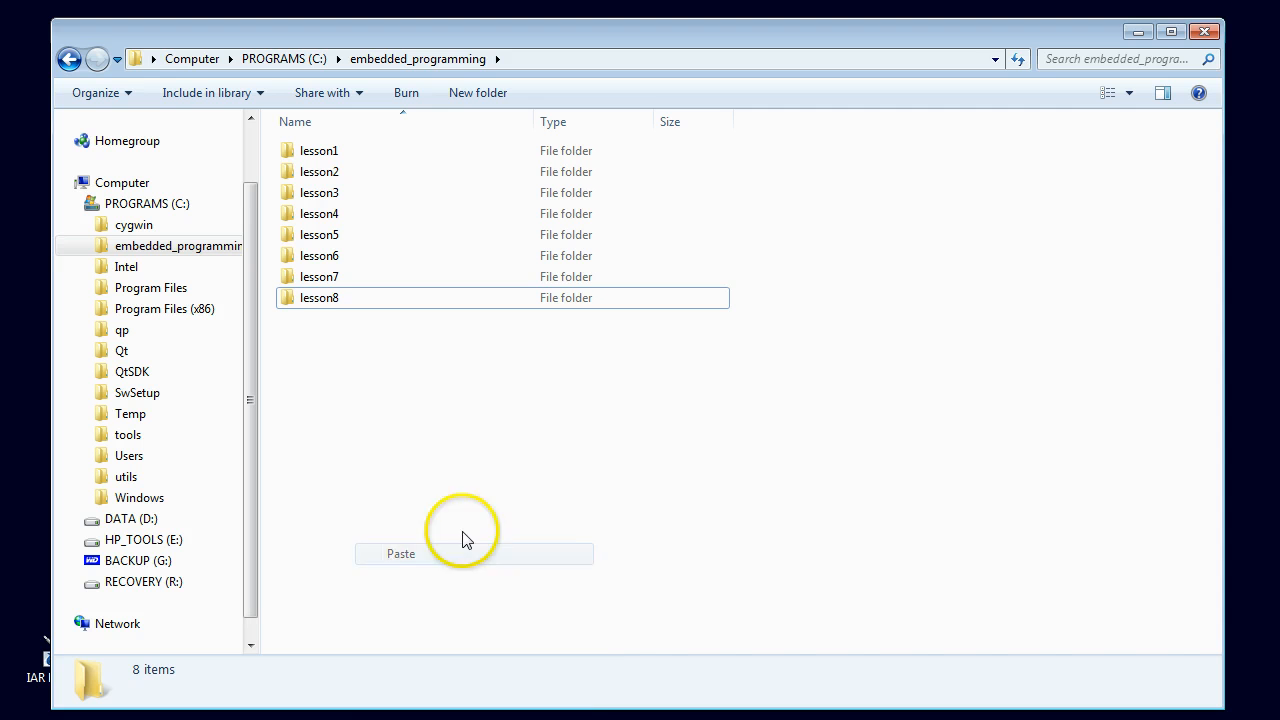
click(400, 552)
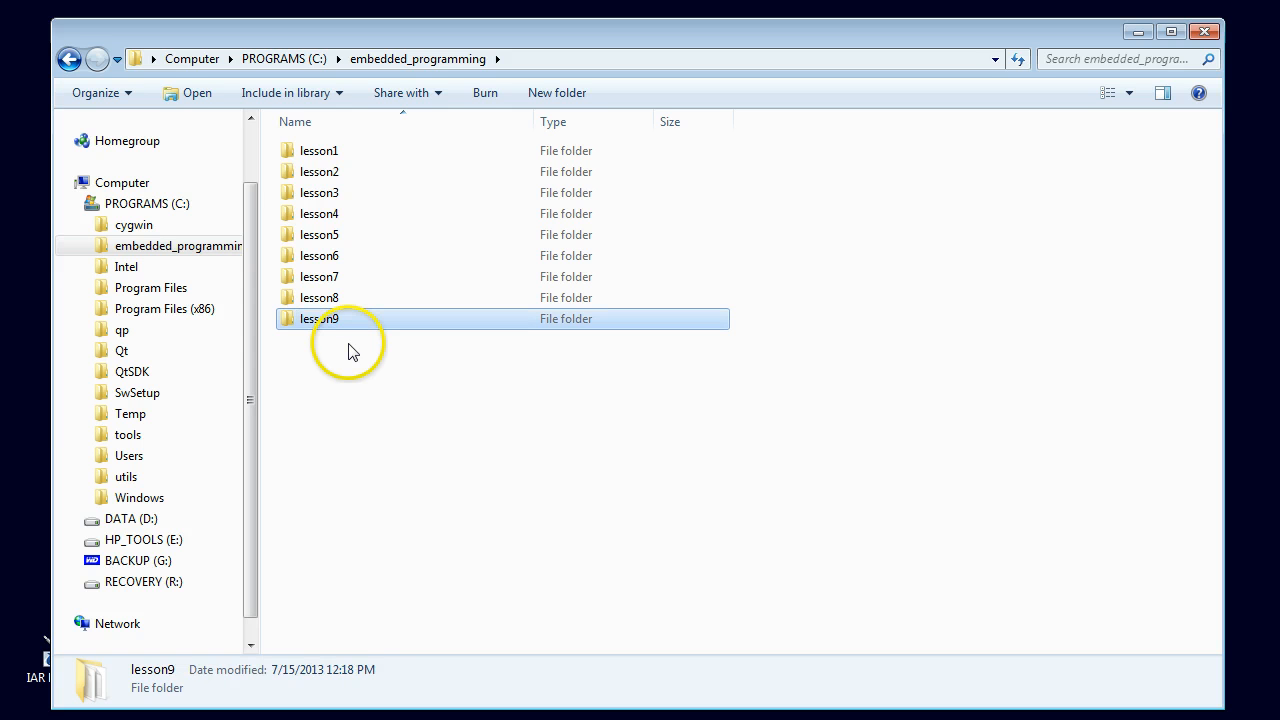
double_click(320, 318)
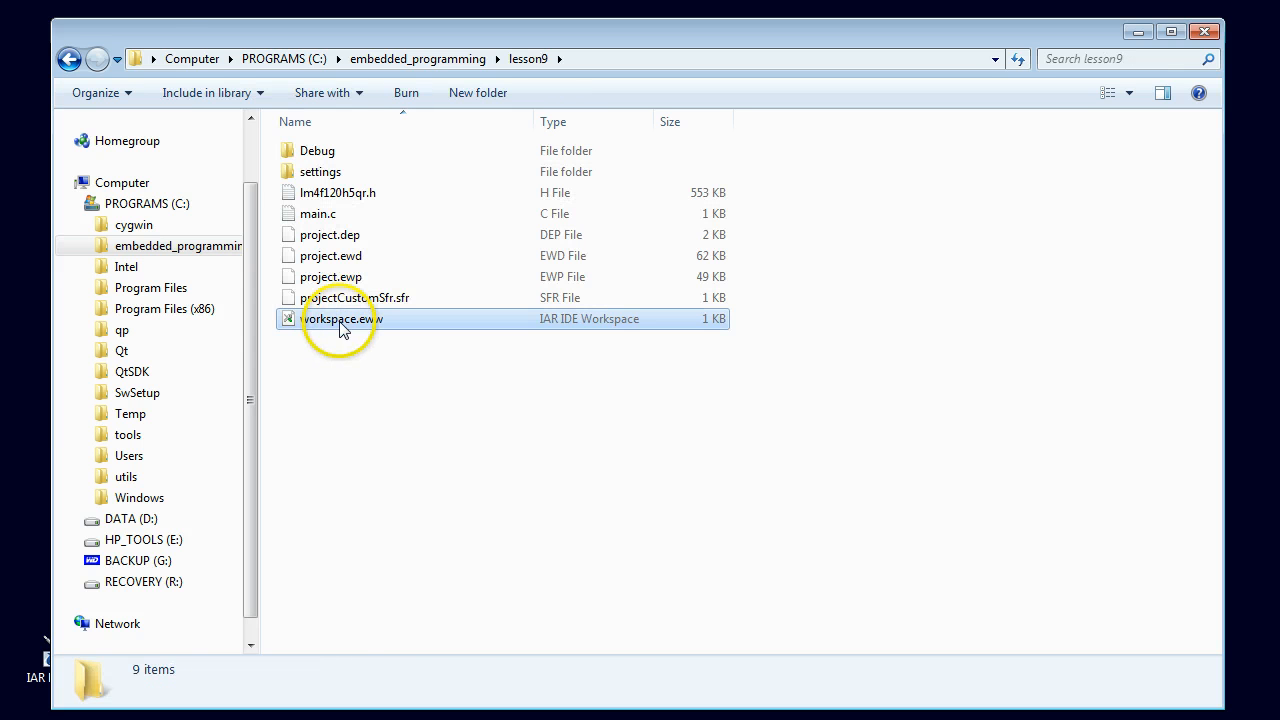
Open workspace.eww for lesson9 in the IDE and select the delay function declaration in main.c
double_click(342, 318)
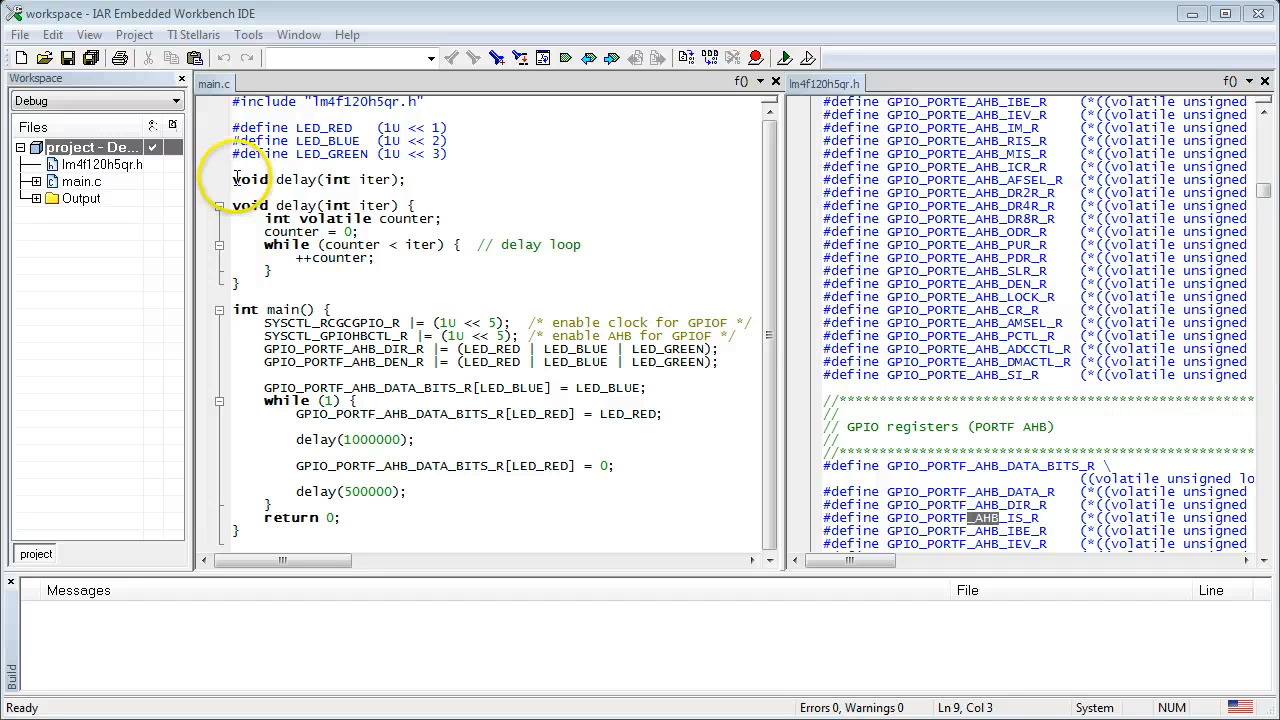
triple_click(320, 180)
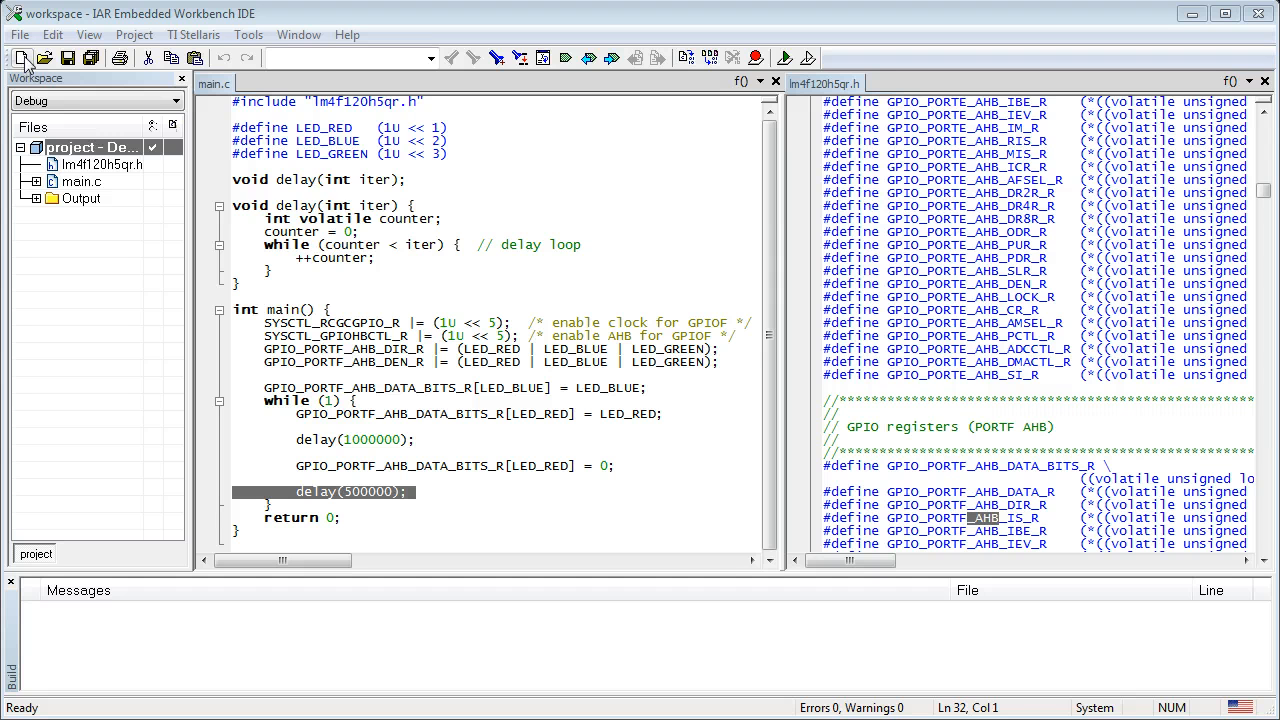
Create a new untitled source file and move the delay() body out of main.c into it
click(20, 56)
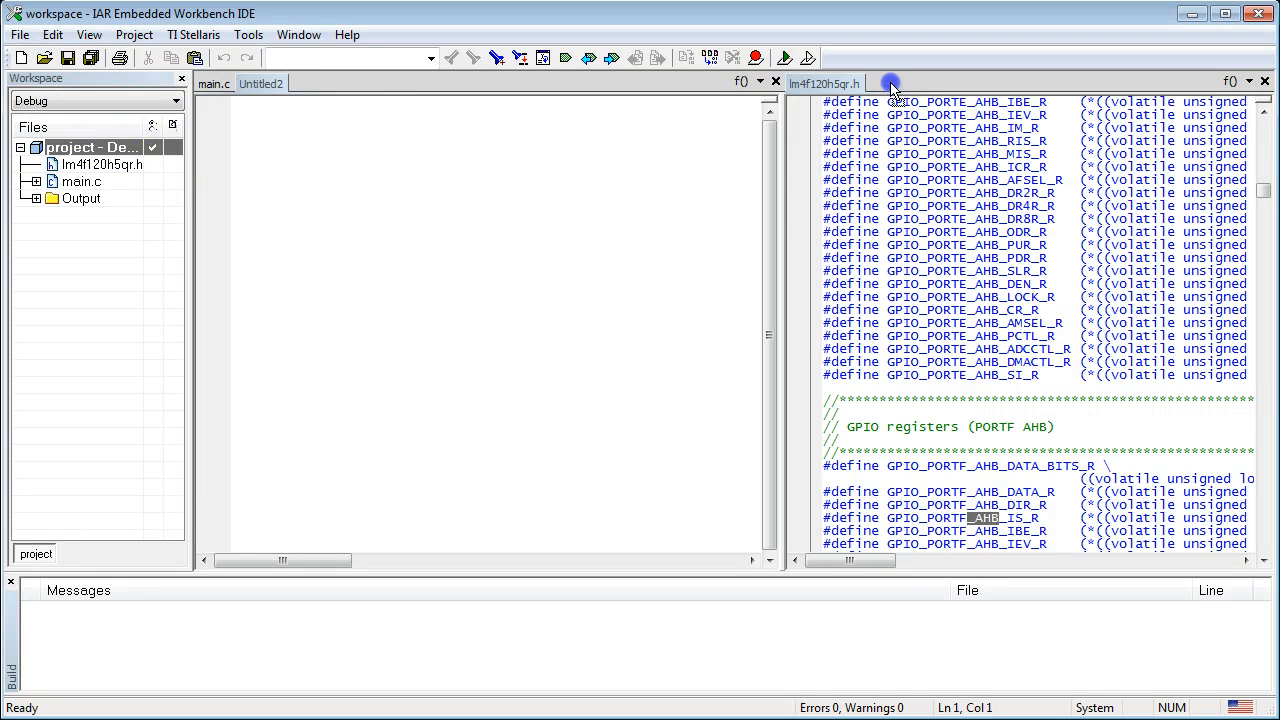
click(212, 84)
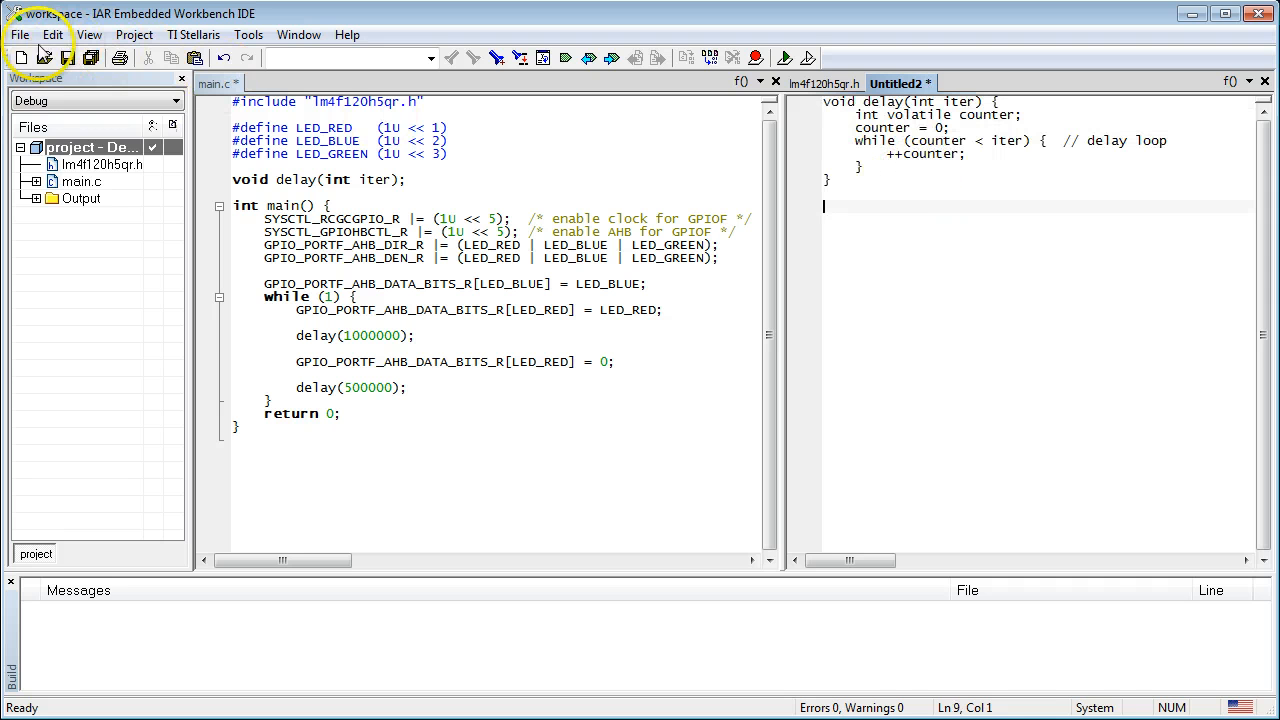
Save the new file as delay.c in the lesson9 folder
click(18, 34)
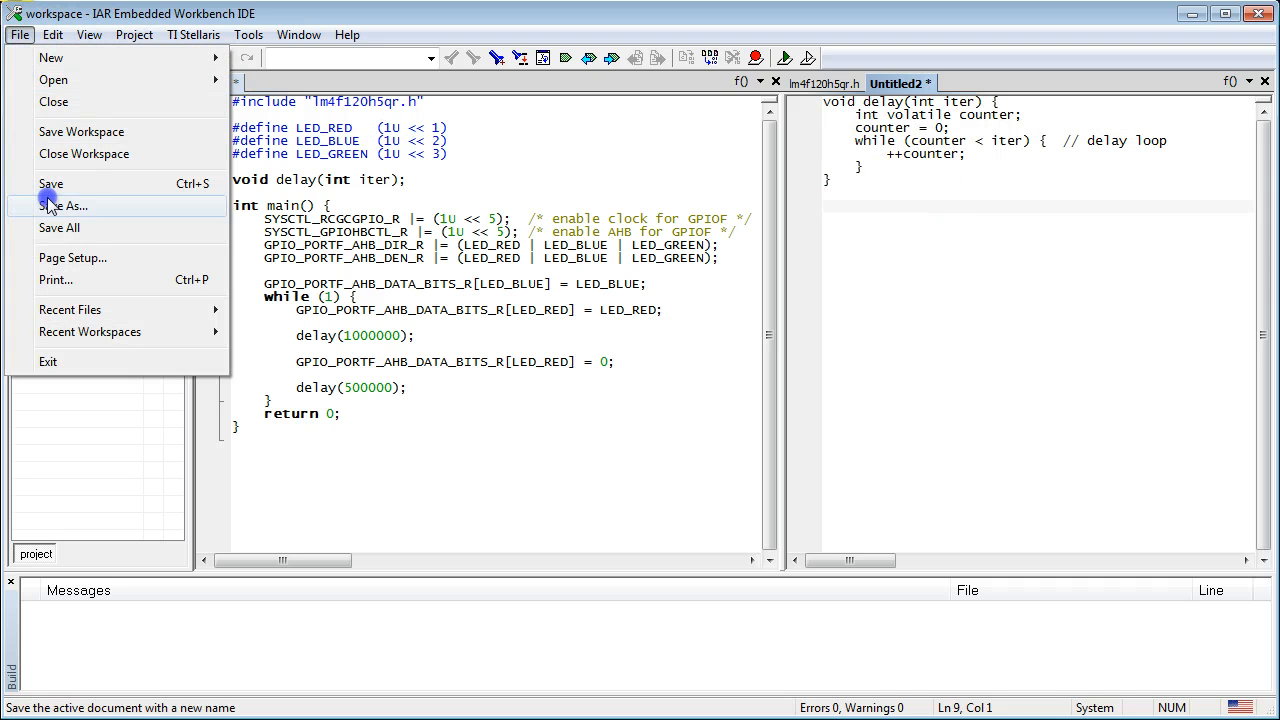
click(68, 204)
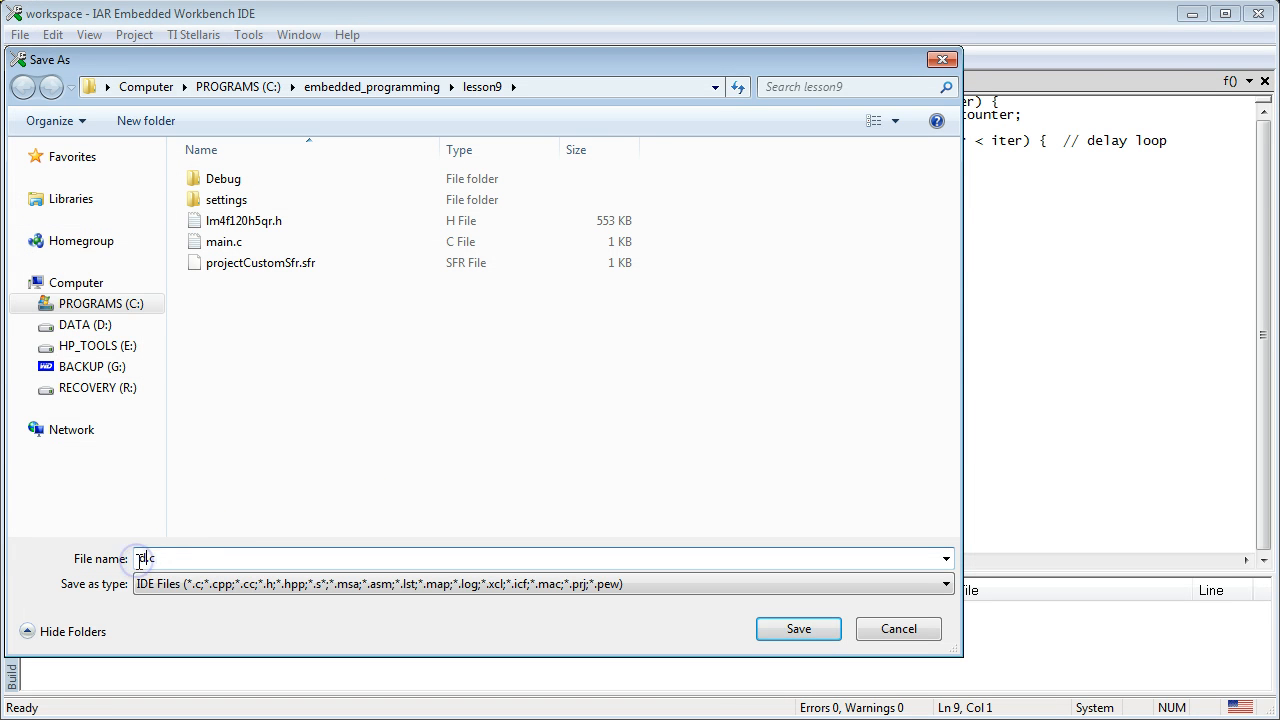
text(delay.c)
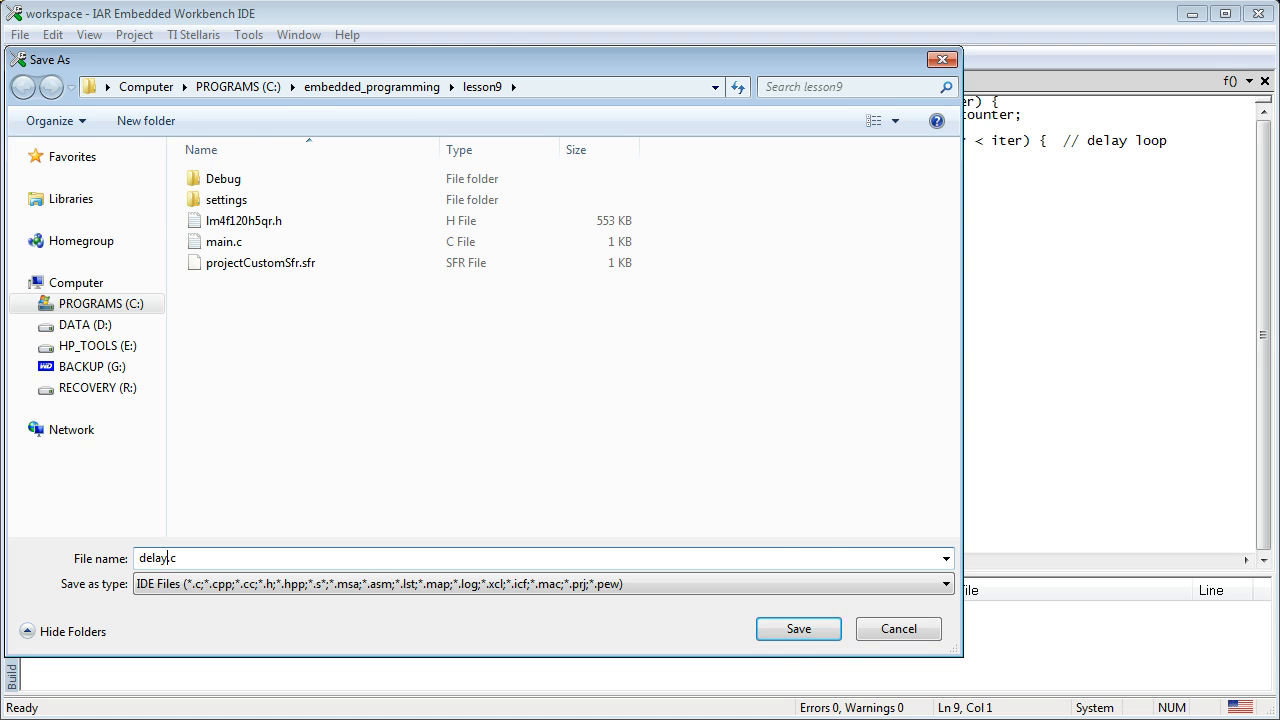
click(798, 628)
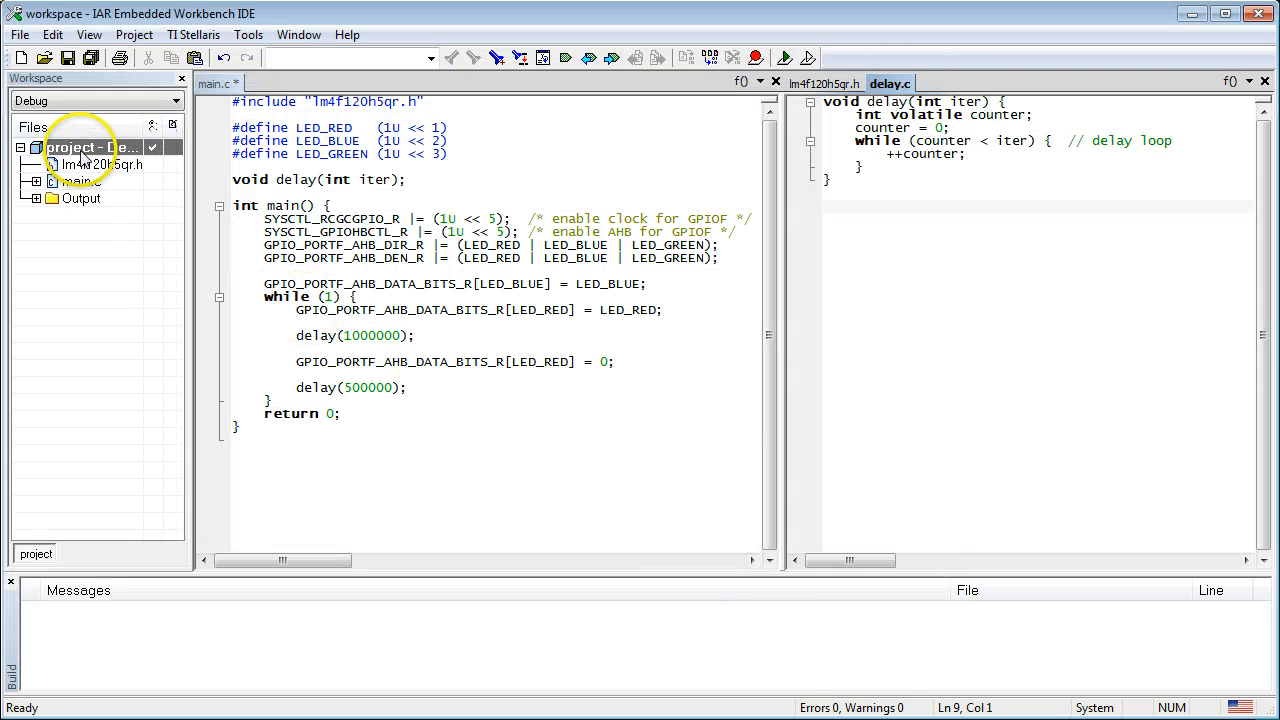
Add delay.c to the project node in the Workspace pane
click(90, 148)
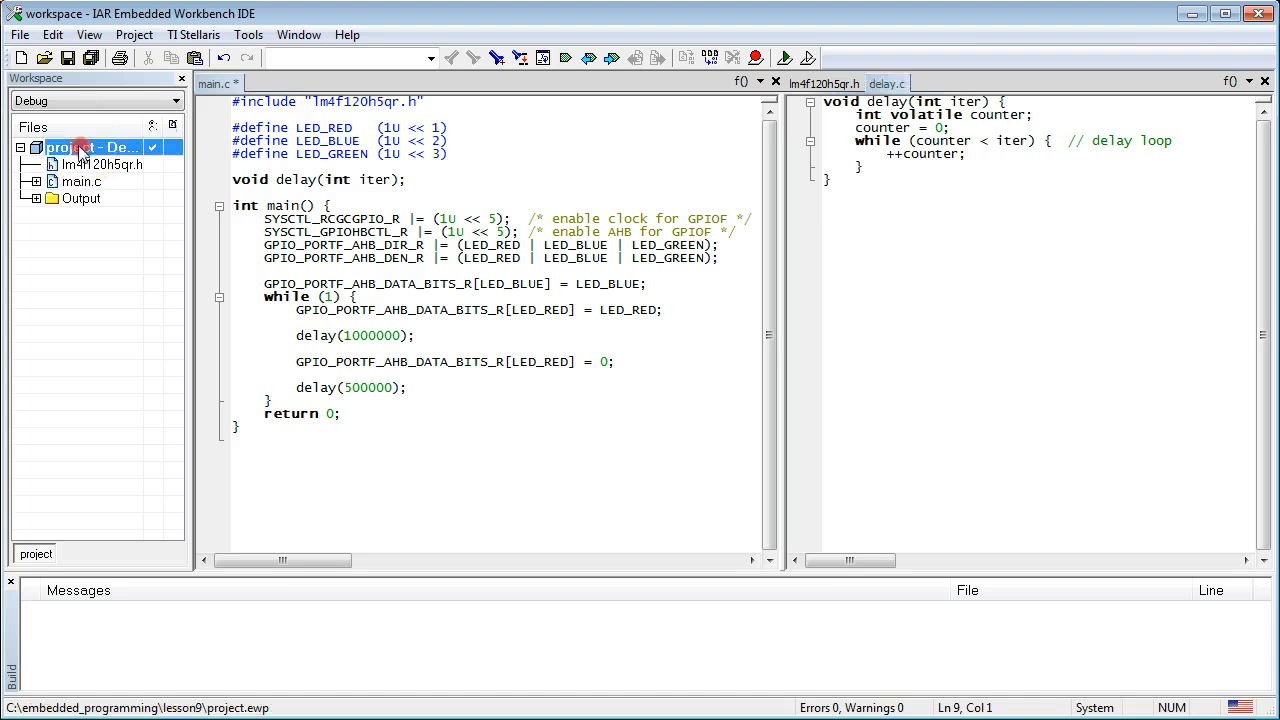
right_click(84, 148)
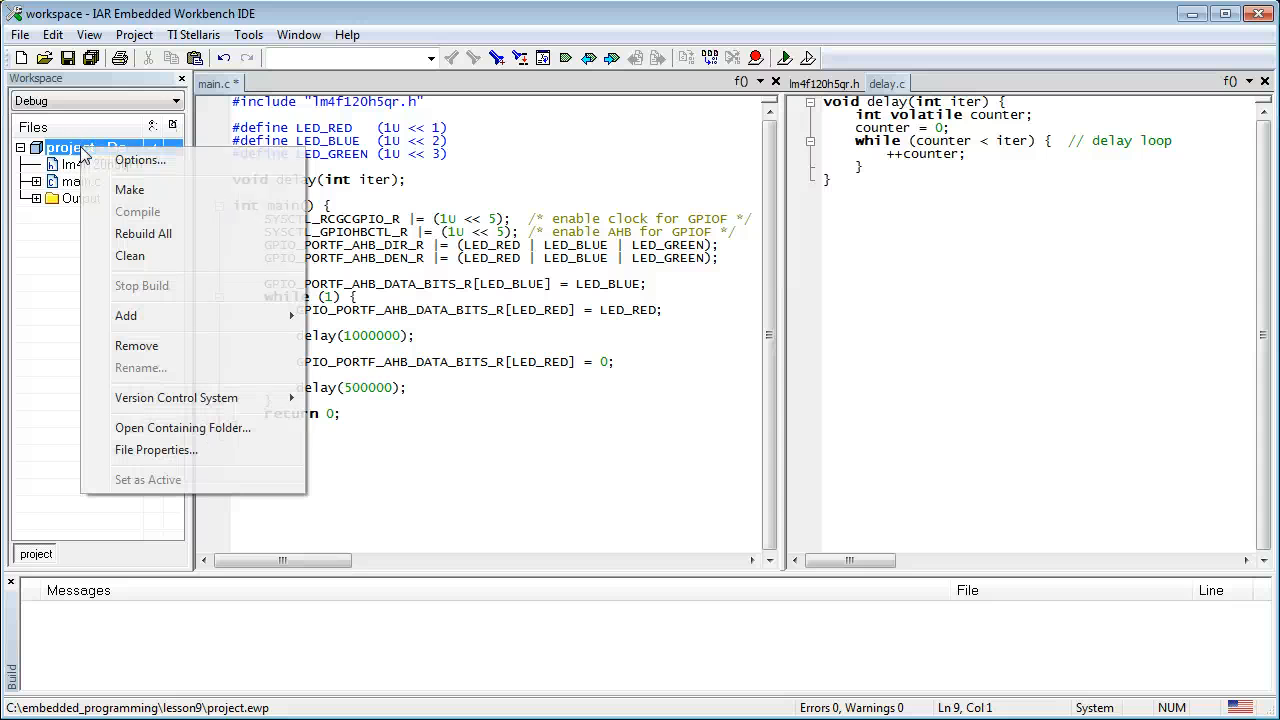
mouse_move(148, 268)
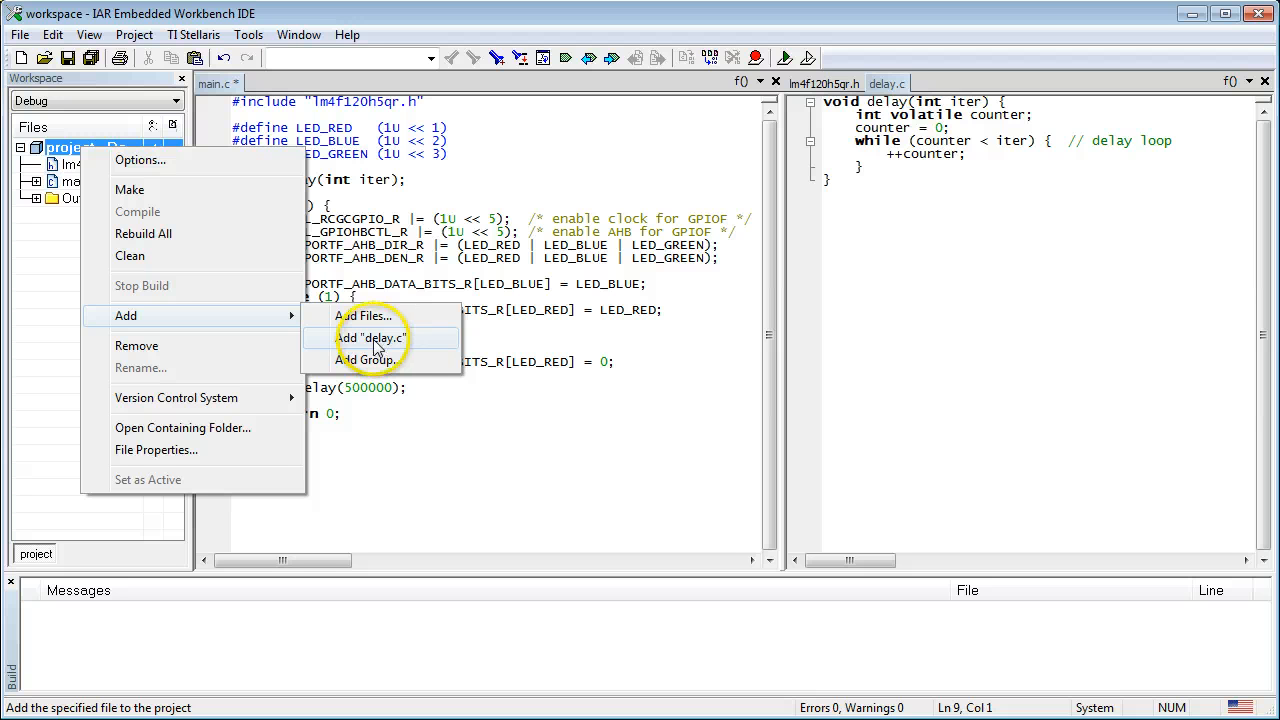
click(370, 336)
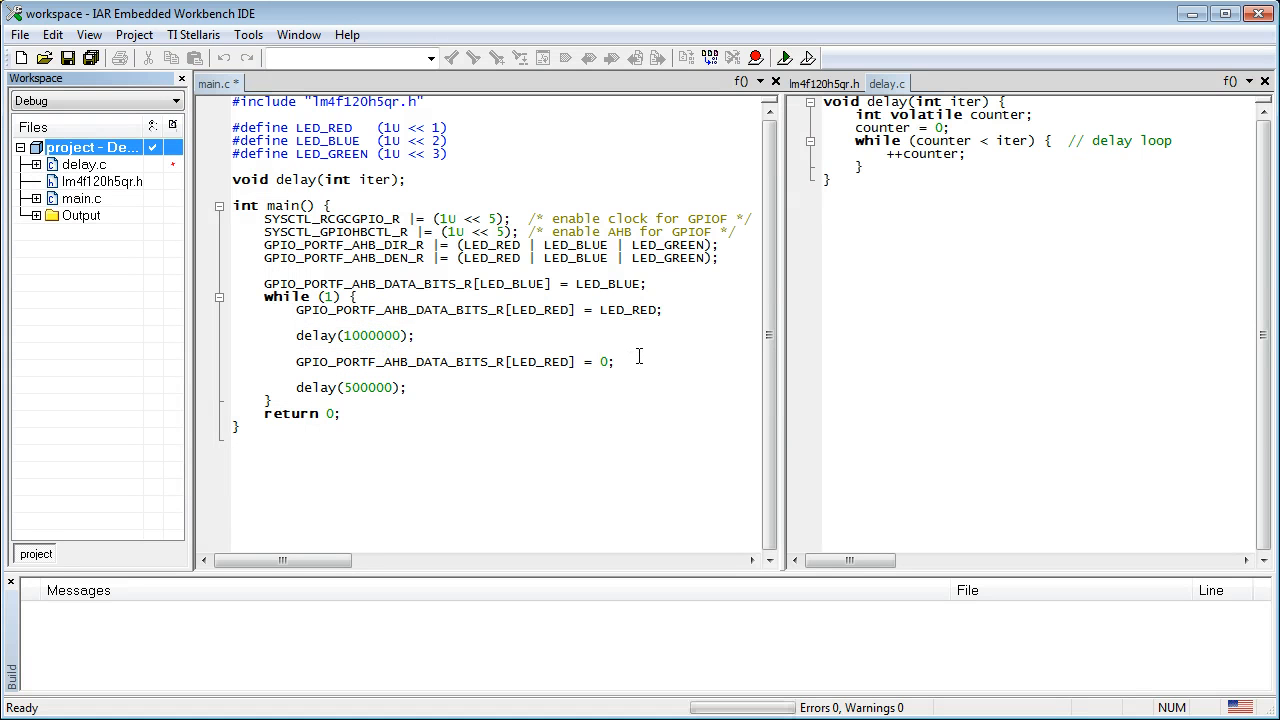
mouse_move(694, 56)
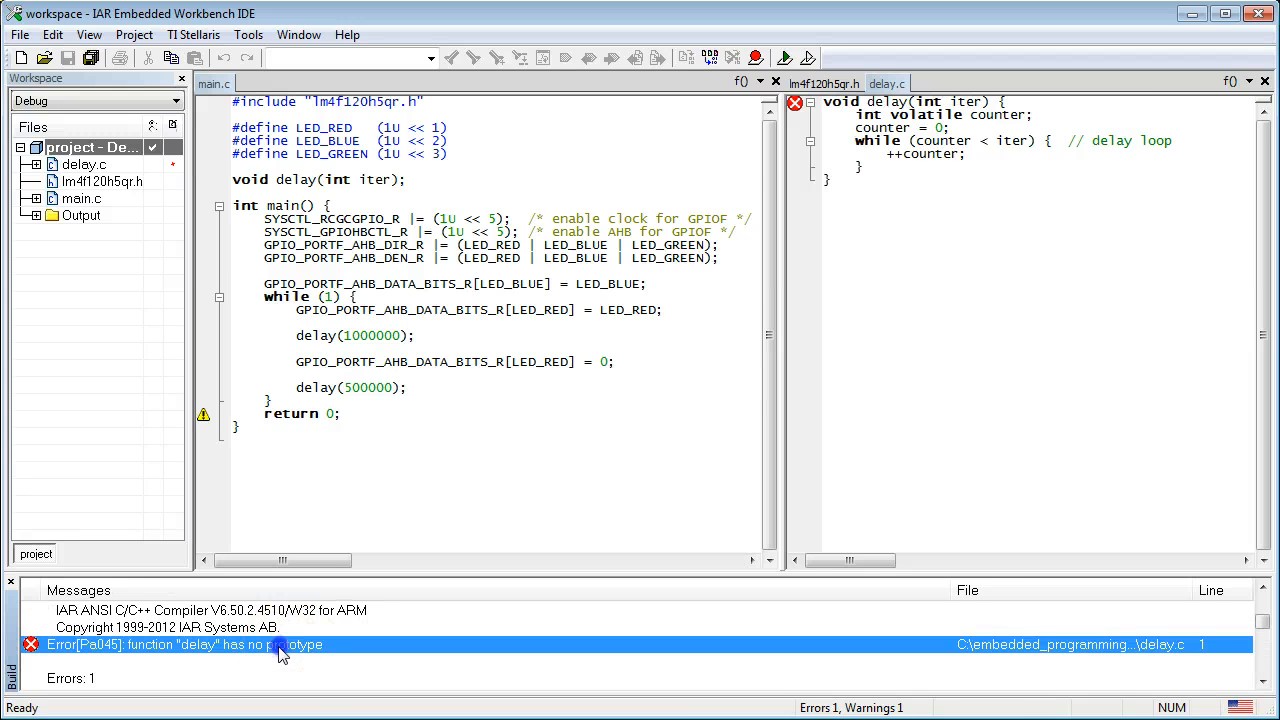
click(920, 100)
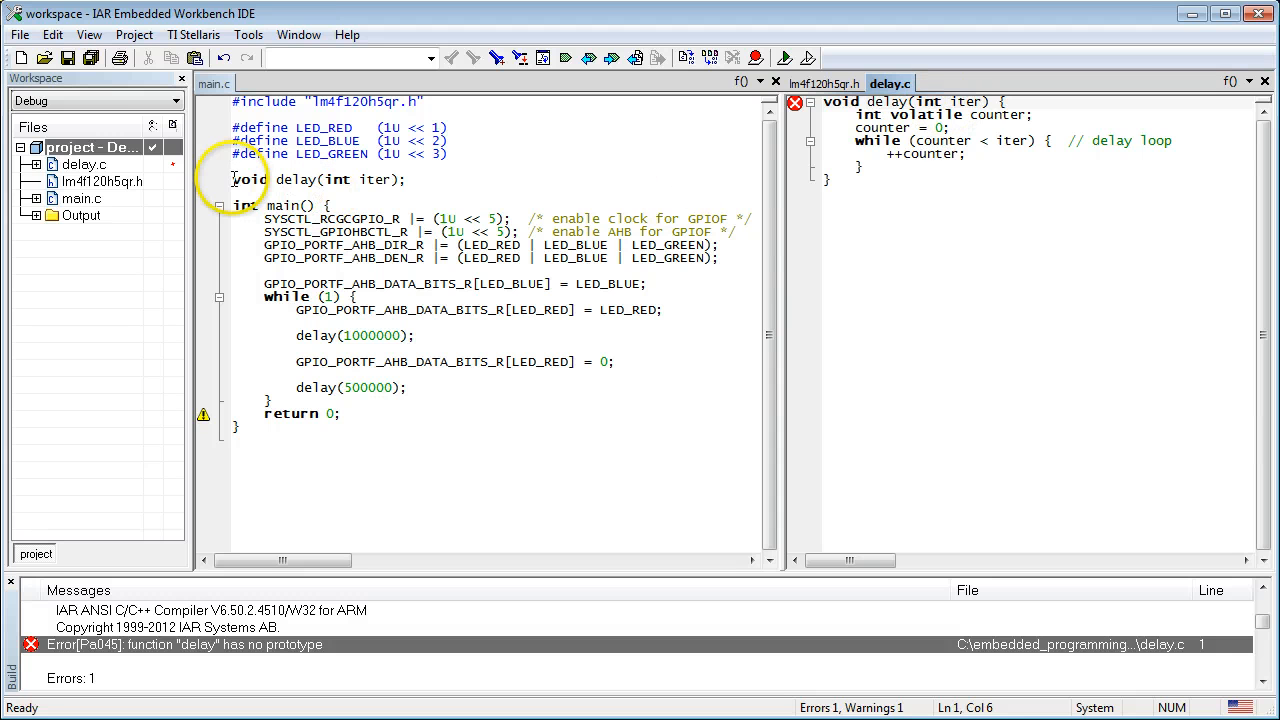
triple_click(320, 180)
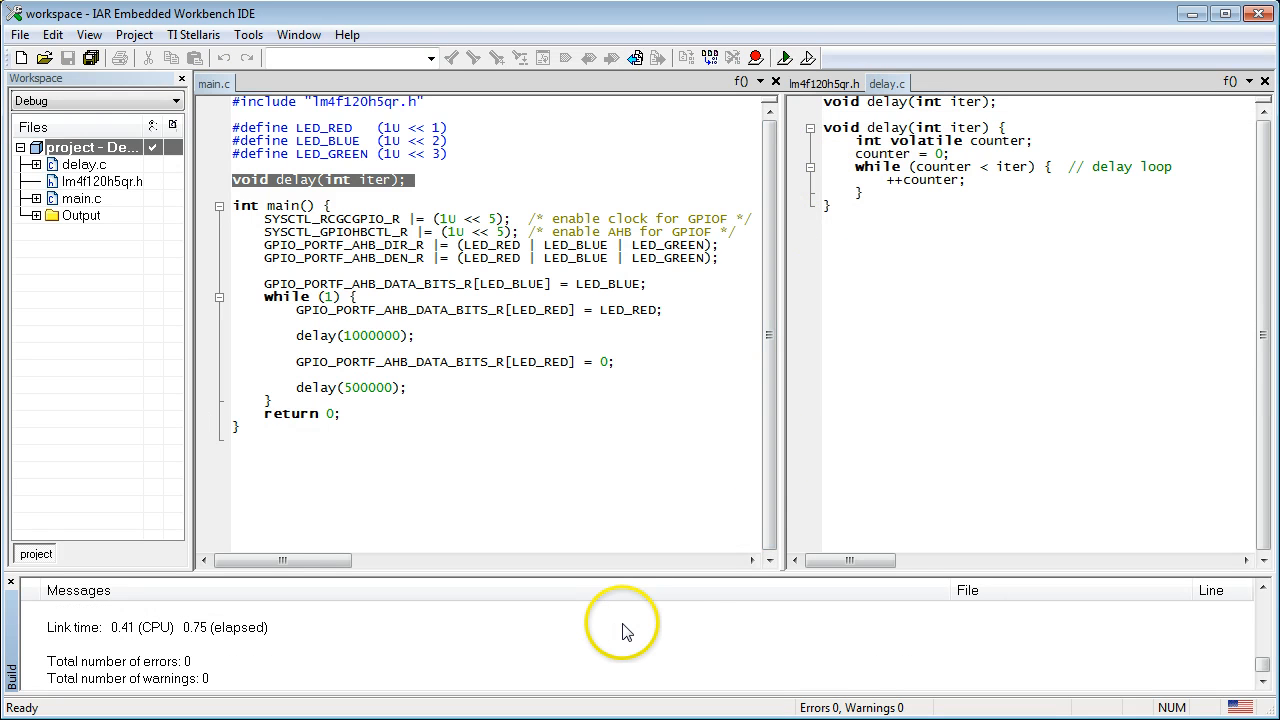
mouse_move(668, 576)
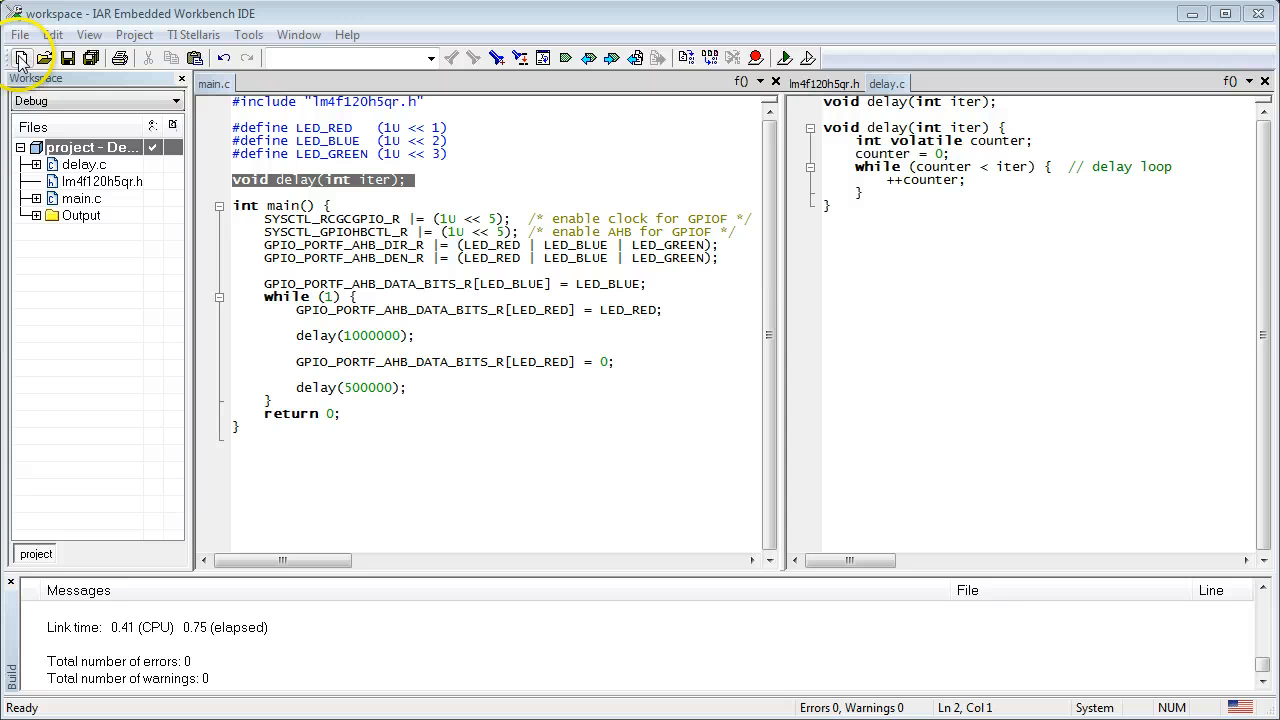
Create a new file holding the delay() prototype and save it as delay.h in lesson9
click(22, 56)
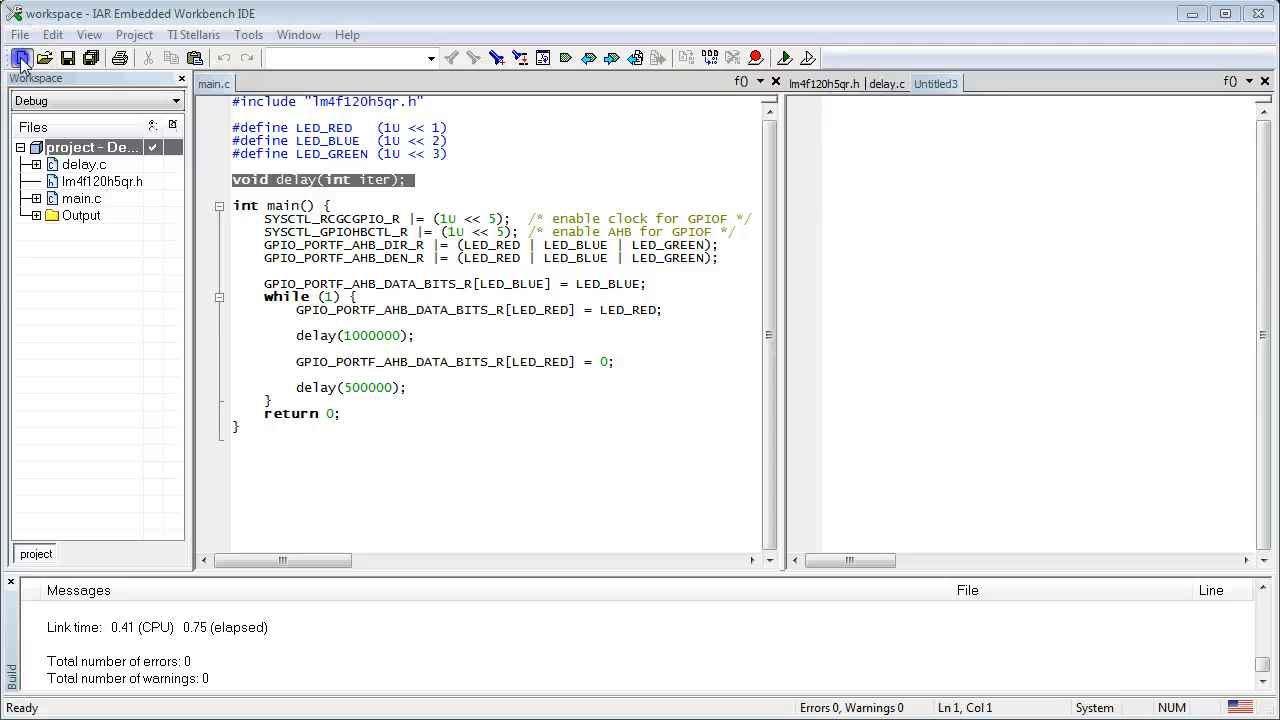
click(258, 180)
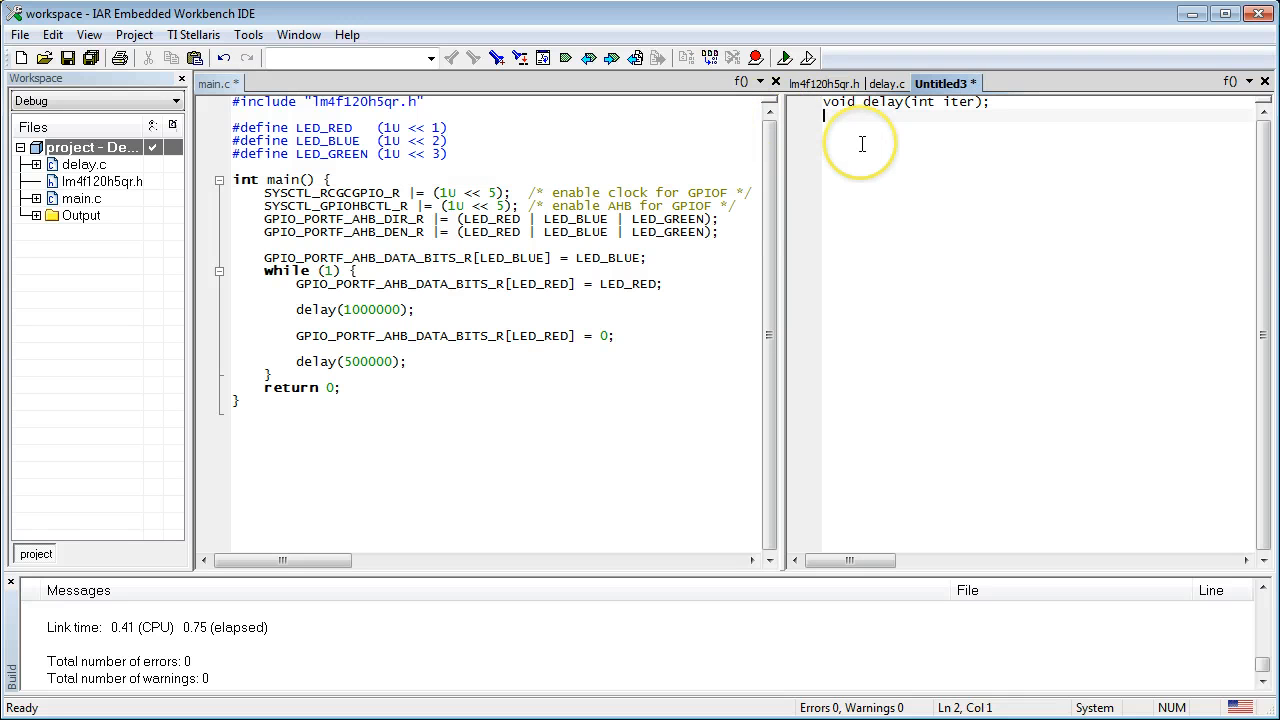
click(18, 34)
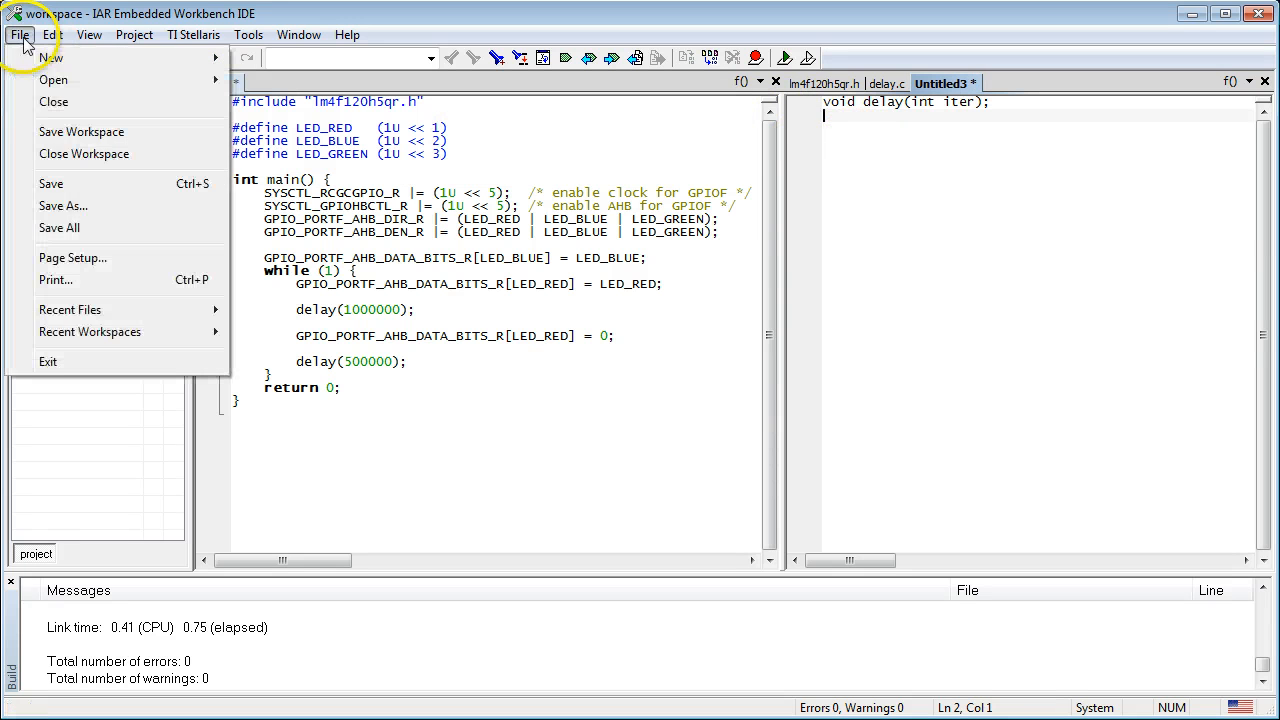
click(64, 204)
text(delay.h)
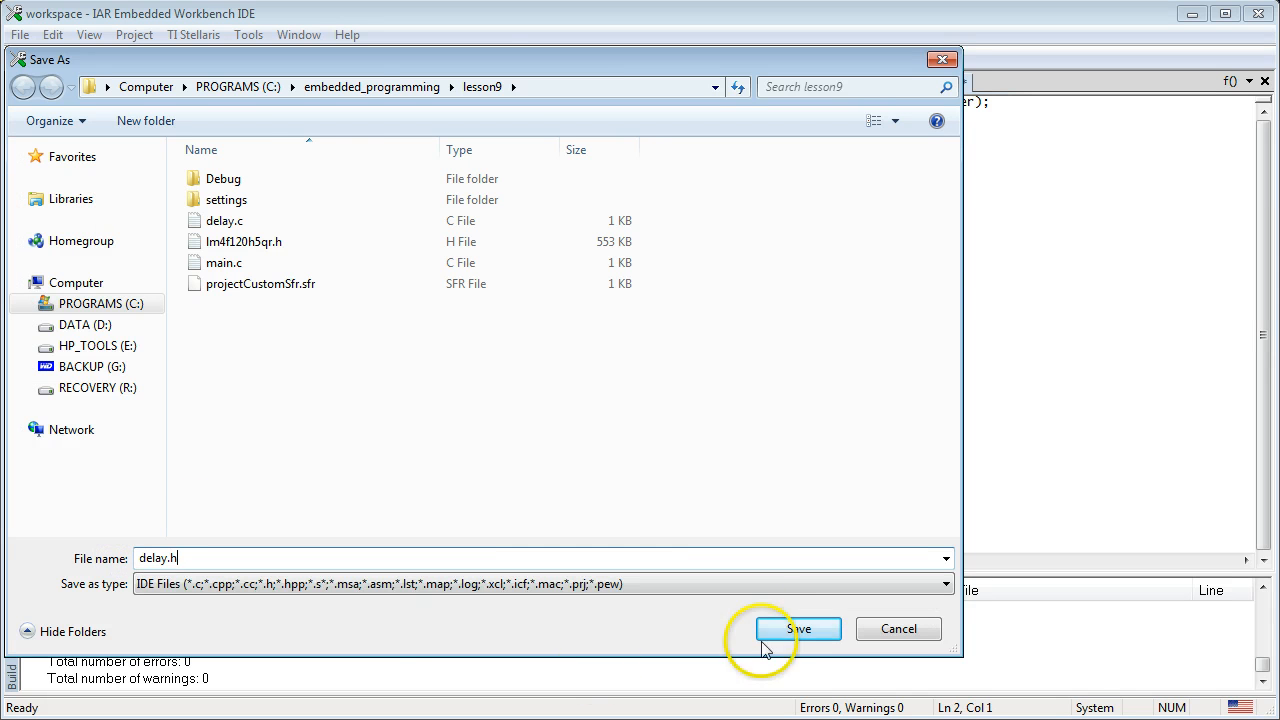
click(798, 628)
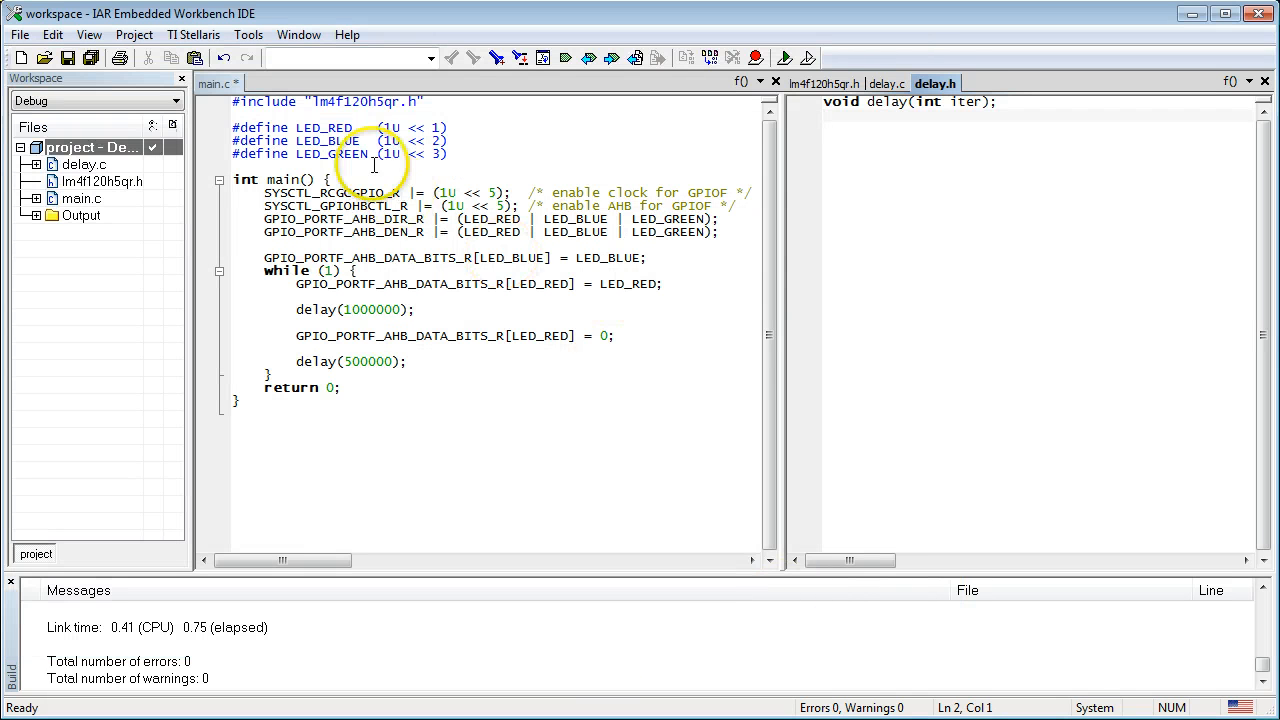
Add #include "delay.h" to main.c in place of its own delay declaration
text(#include "delay.h)
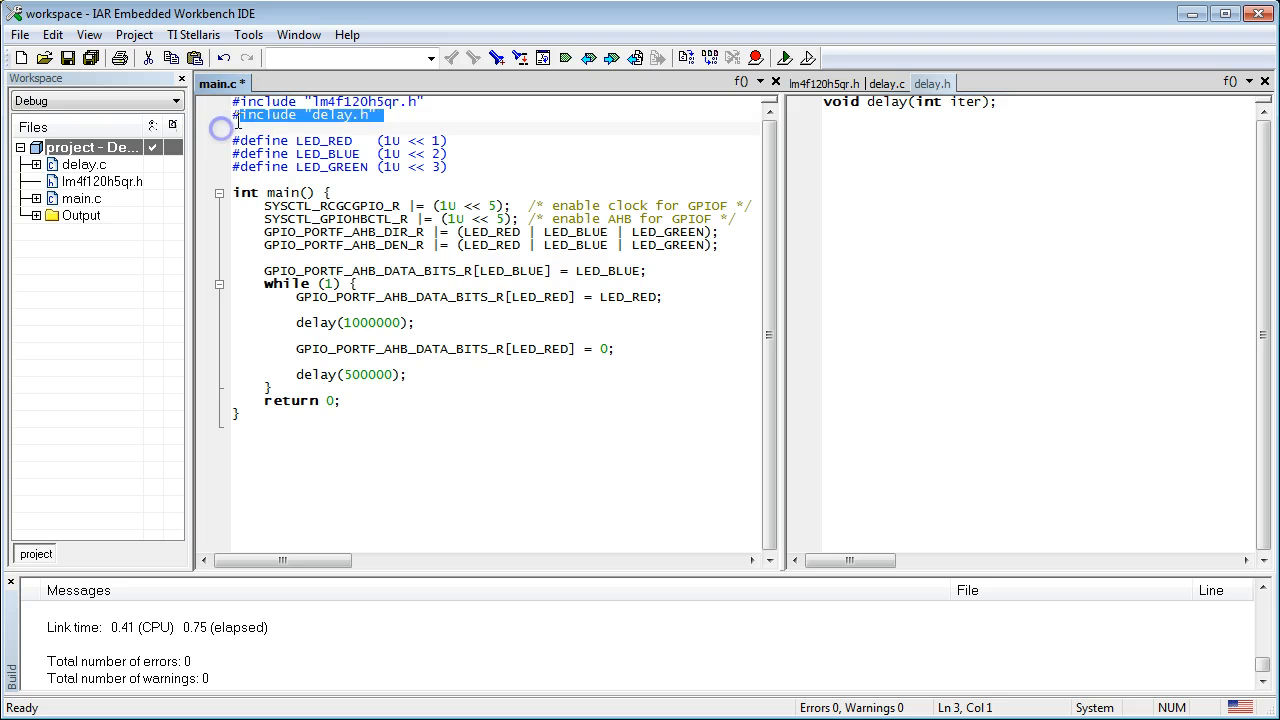
click(888, 84)
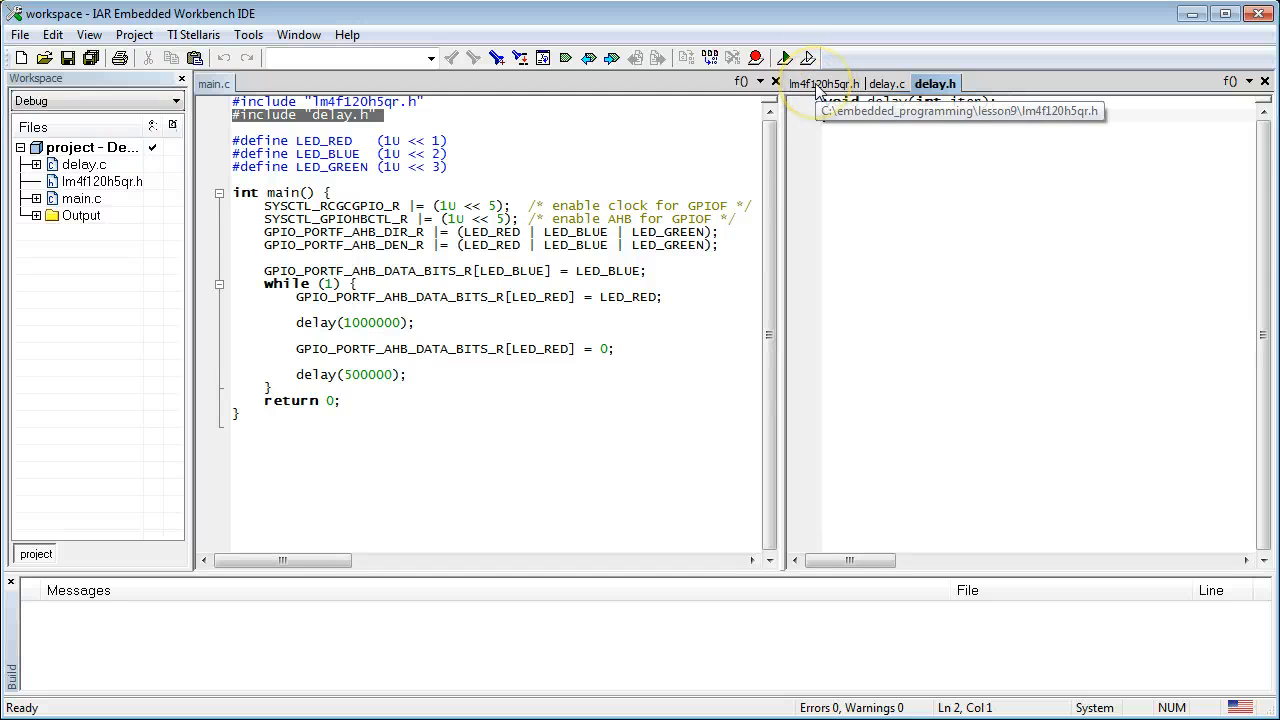
Show the lm4f120h5qr.h header at its __LM4F120H5QR_H__ include guard
click(830, 84)
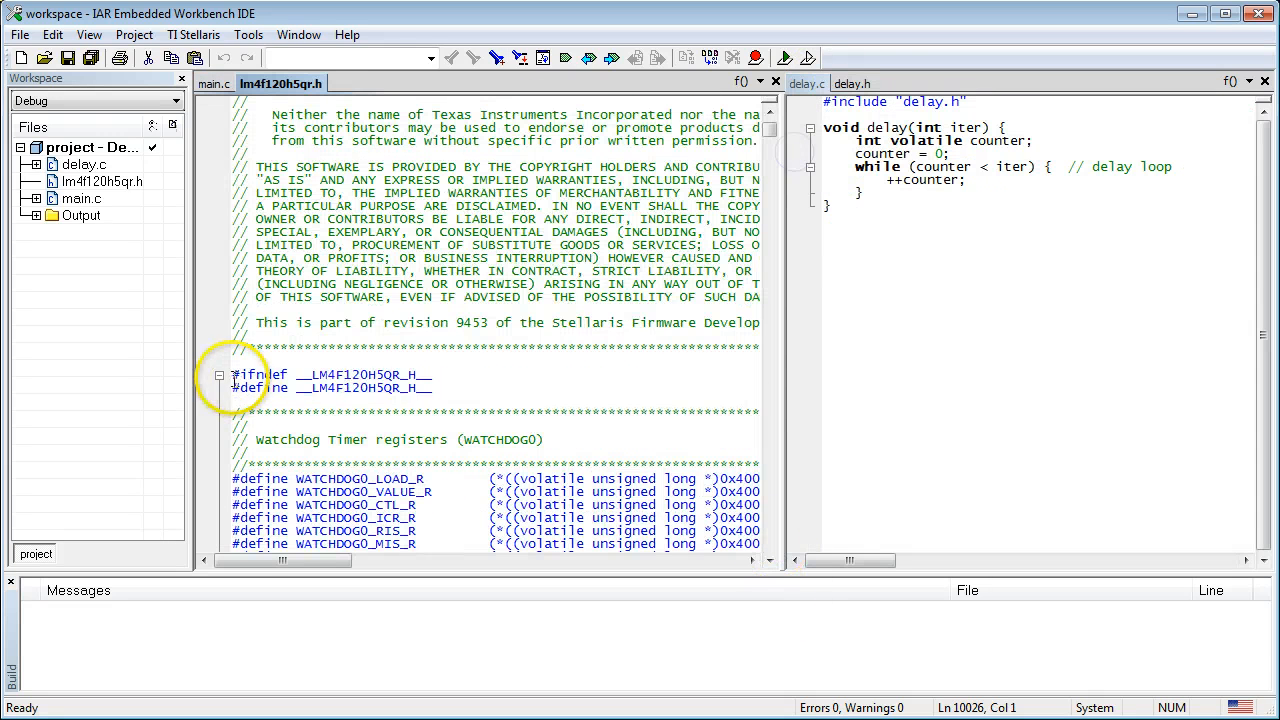
Wrap delay.h in a __DELAY_H__ include guard ending with #endif // __DELAY_H__
click(852, 84)
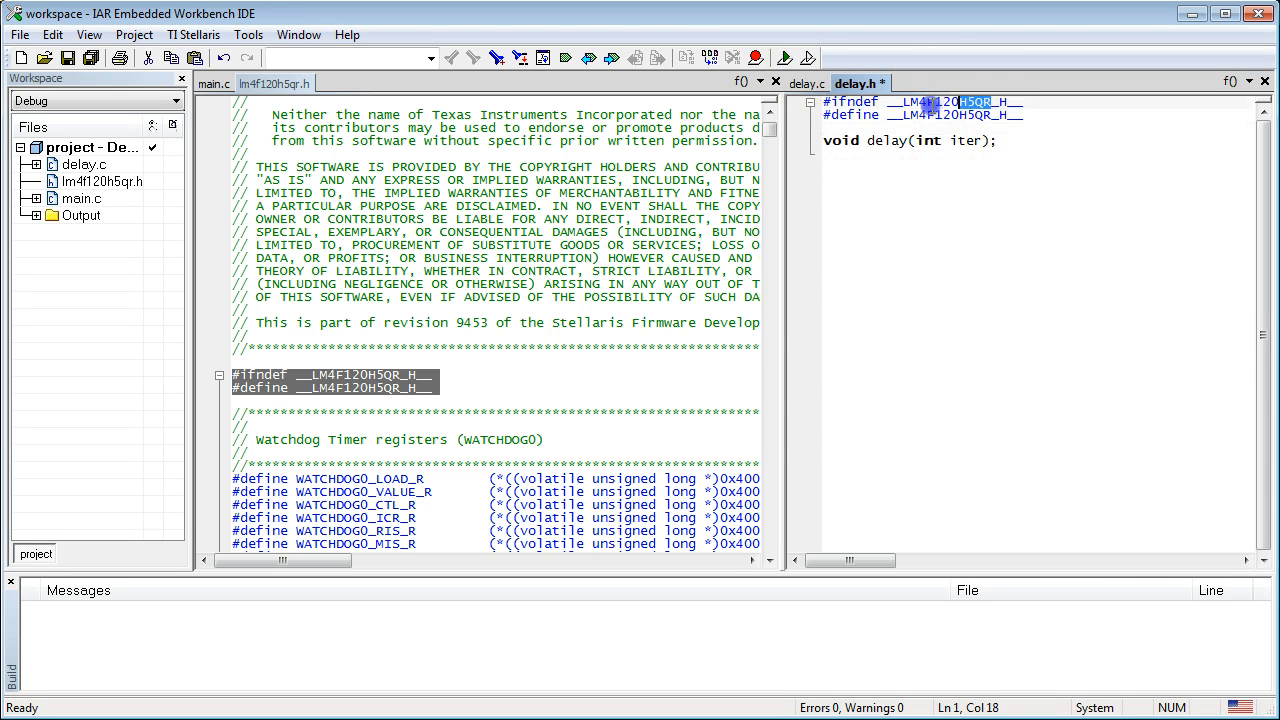
text(__DELAY_H__)
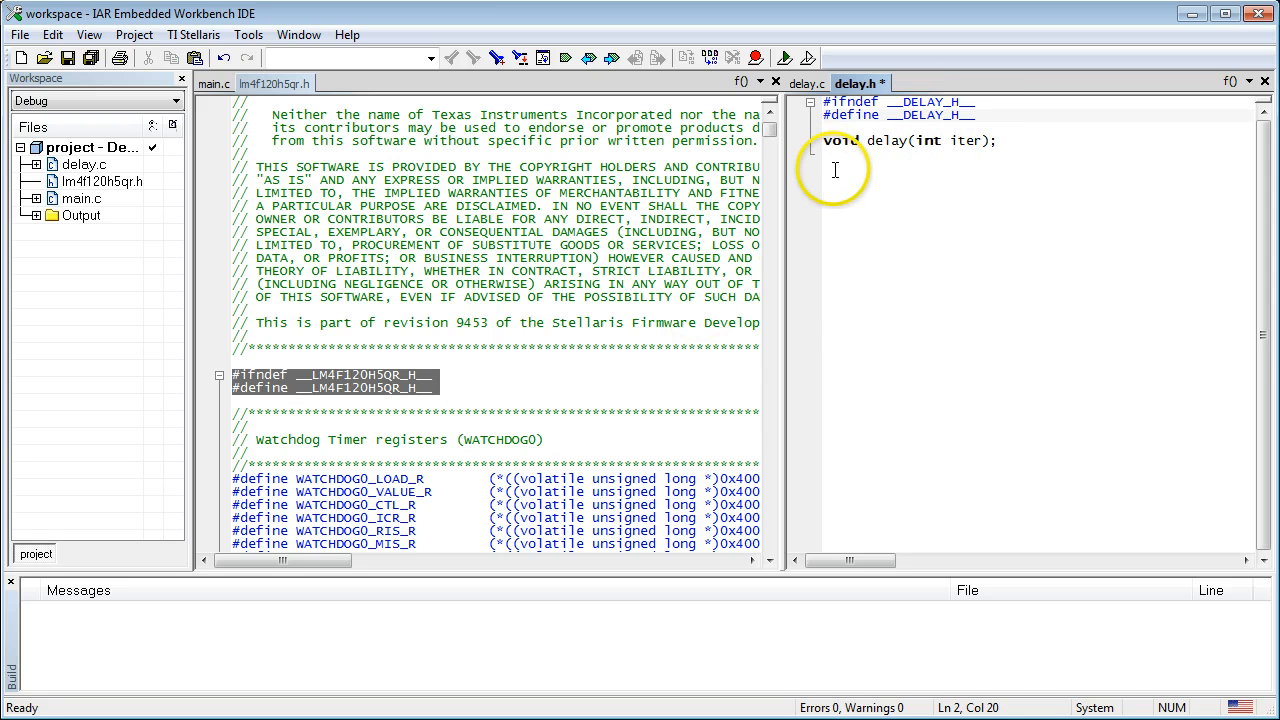
text(#endif)
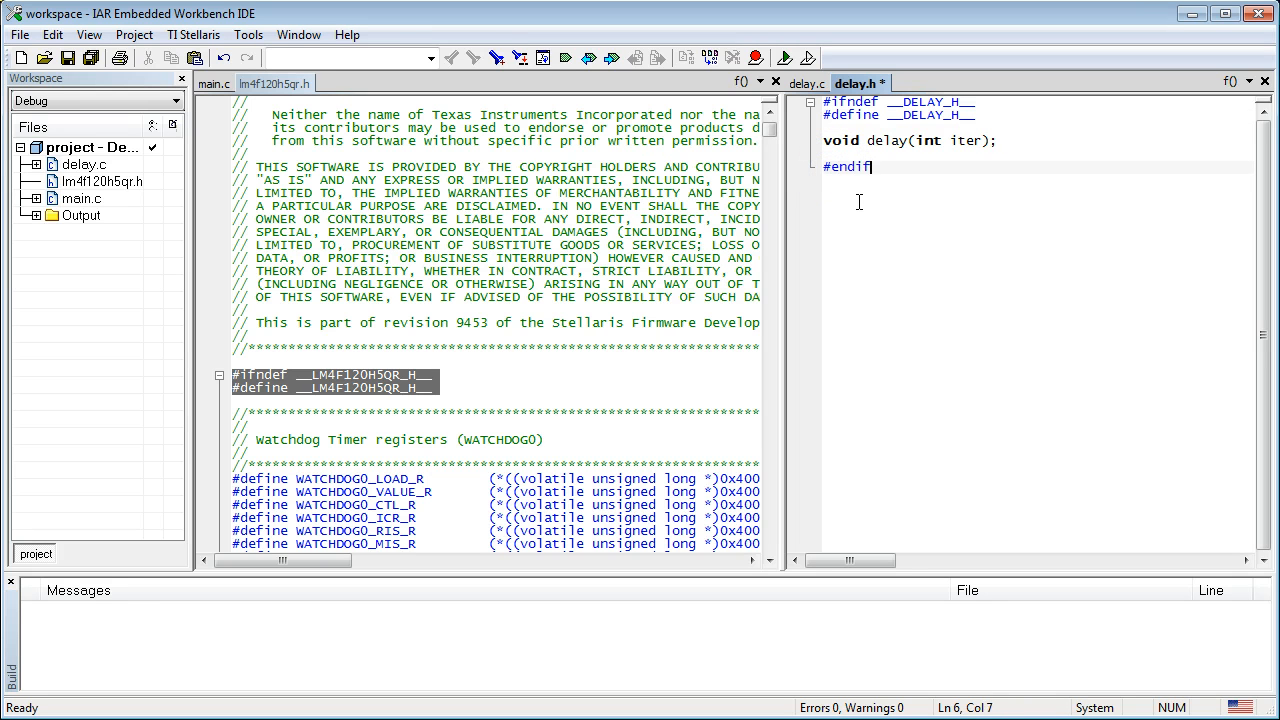
text(// __DELAY_H__)
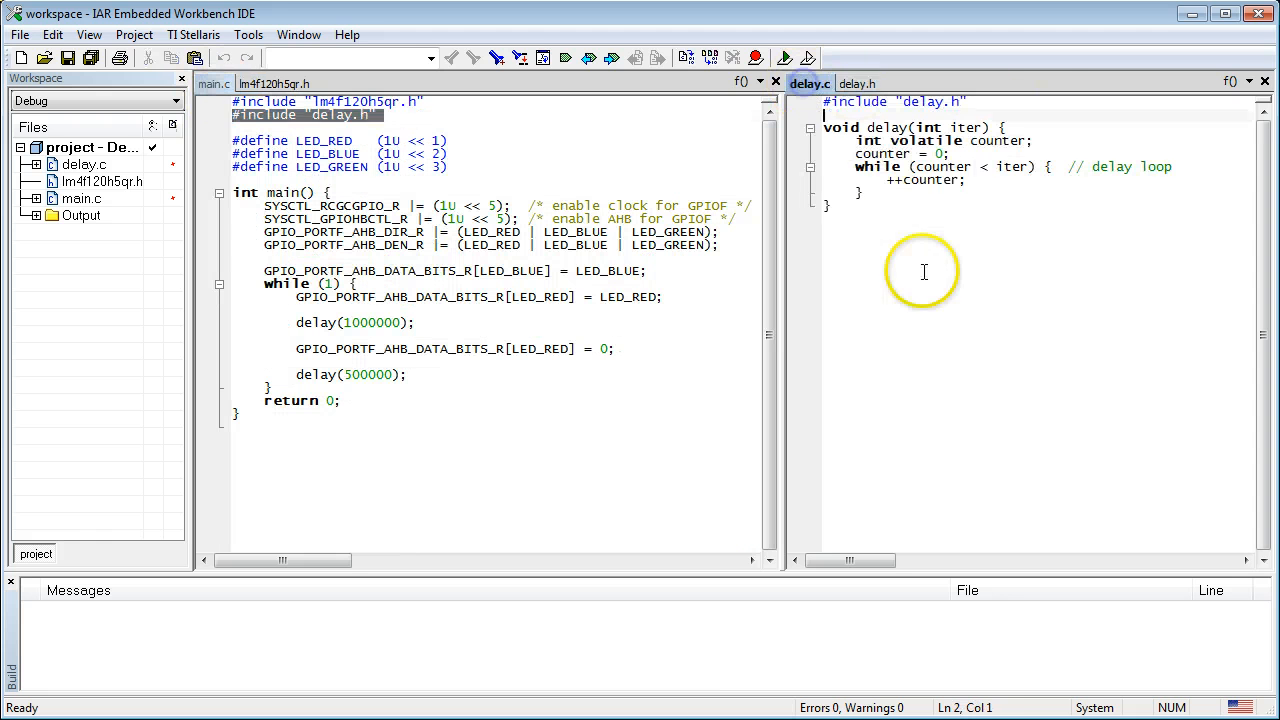
Rebuild the project with Make, getting 0 errors and 1 warning in main.c
click(732, 56)
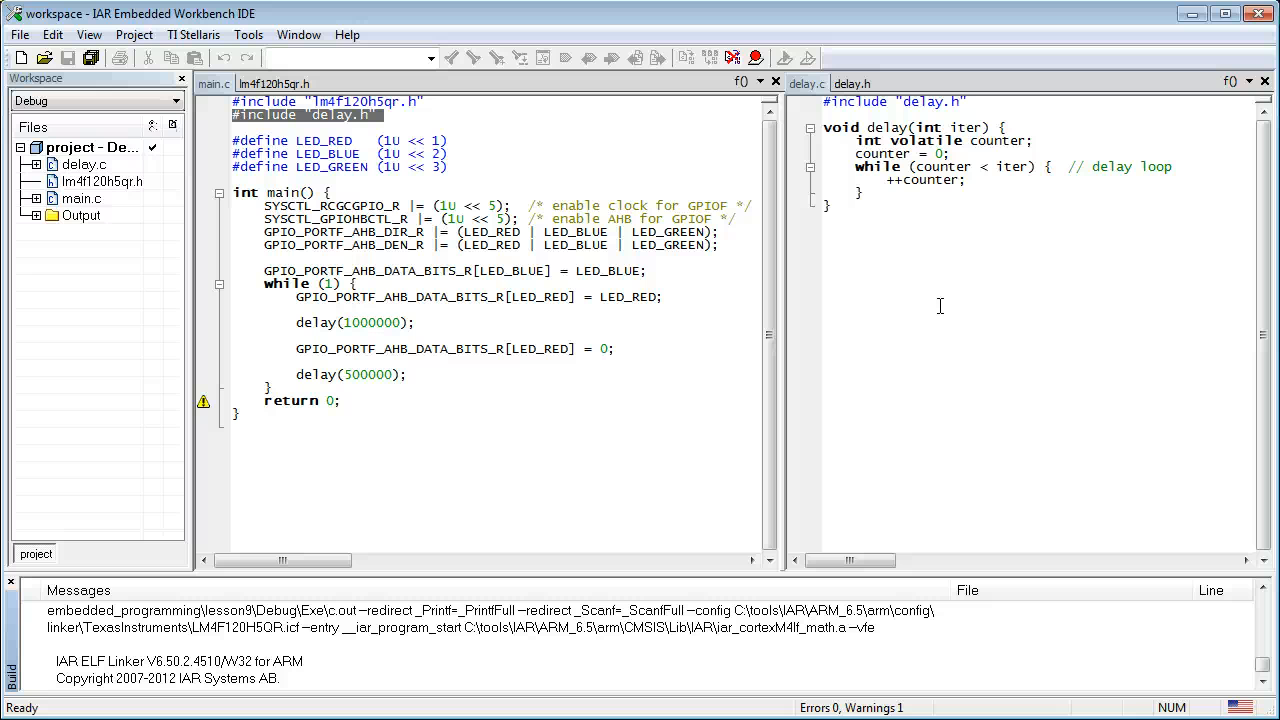
mouse_move(940, 306)
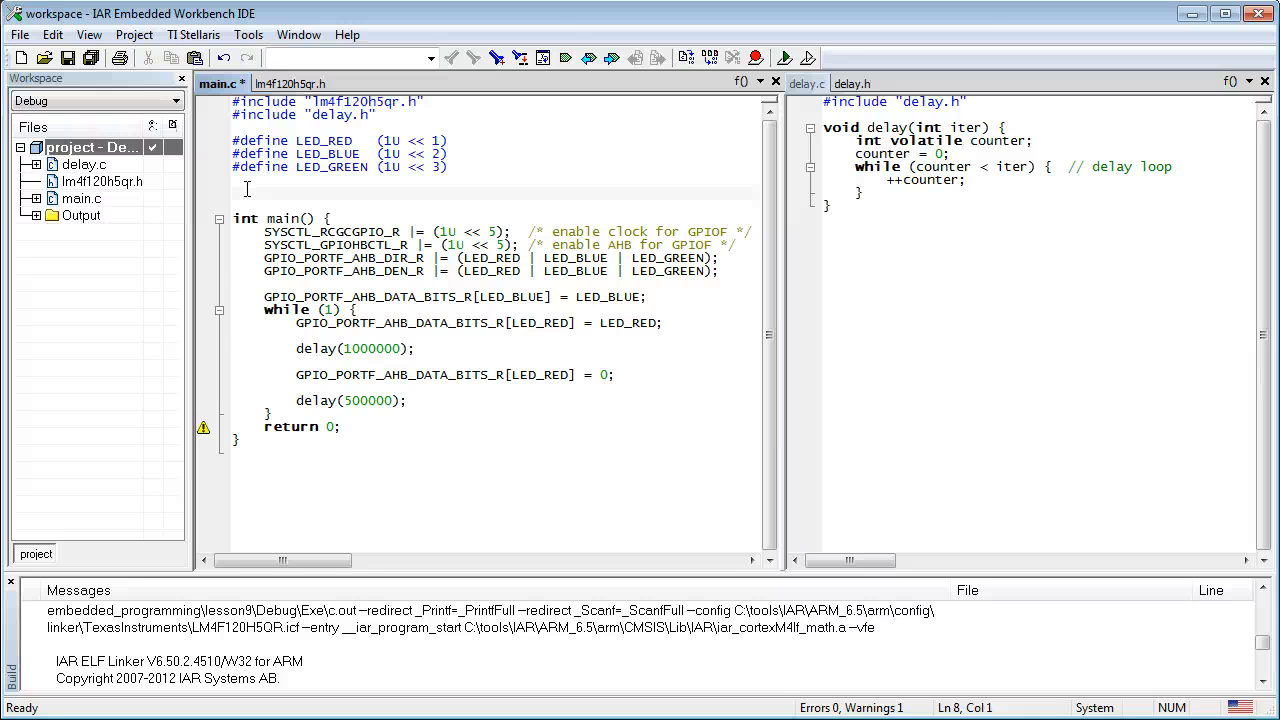
Write the prototype unsigned fact(unsigned n); above main() in main.c
text(f)
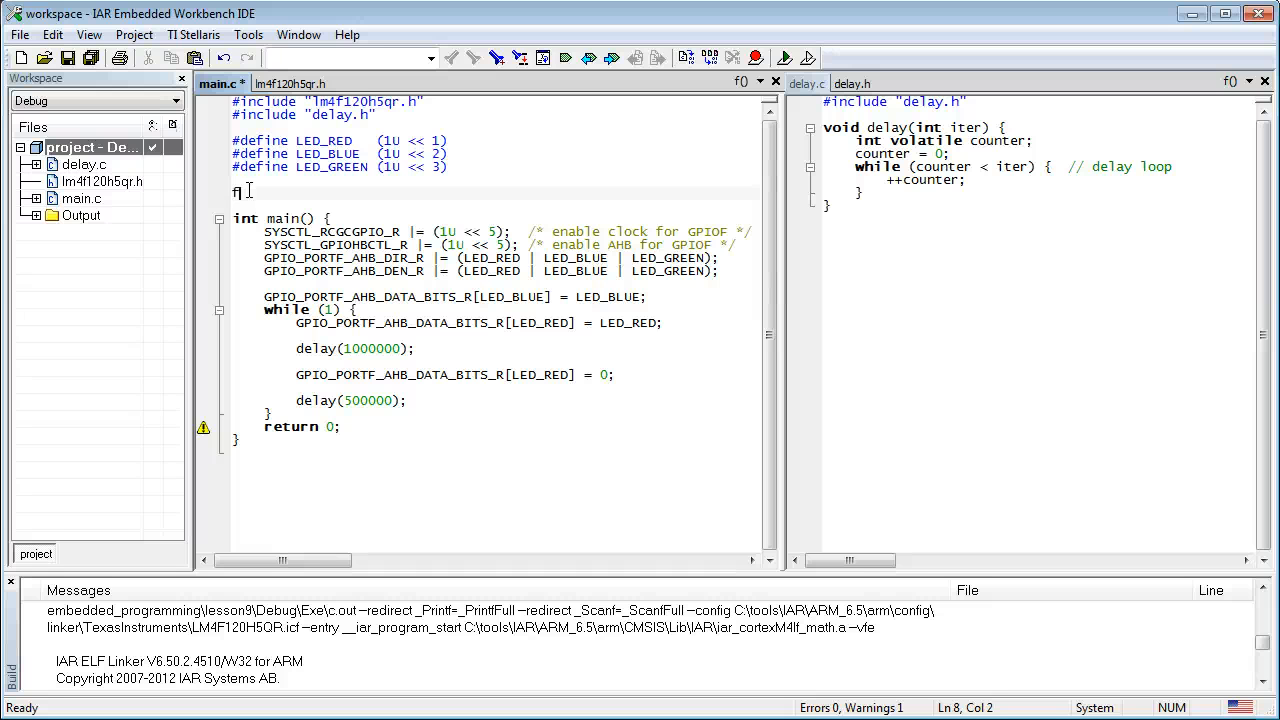
text(act)
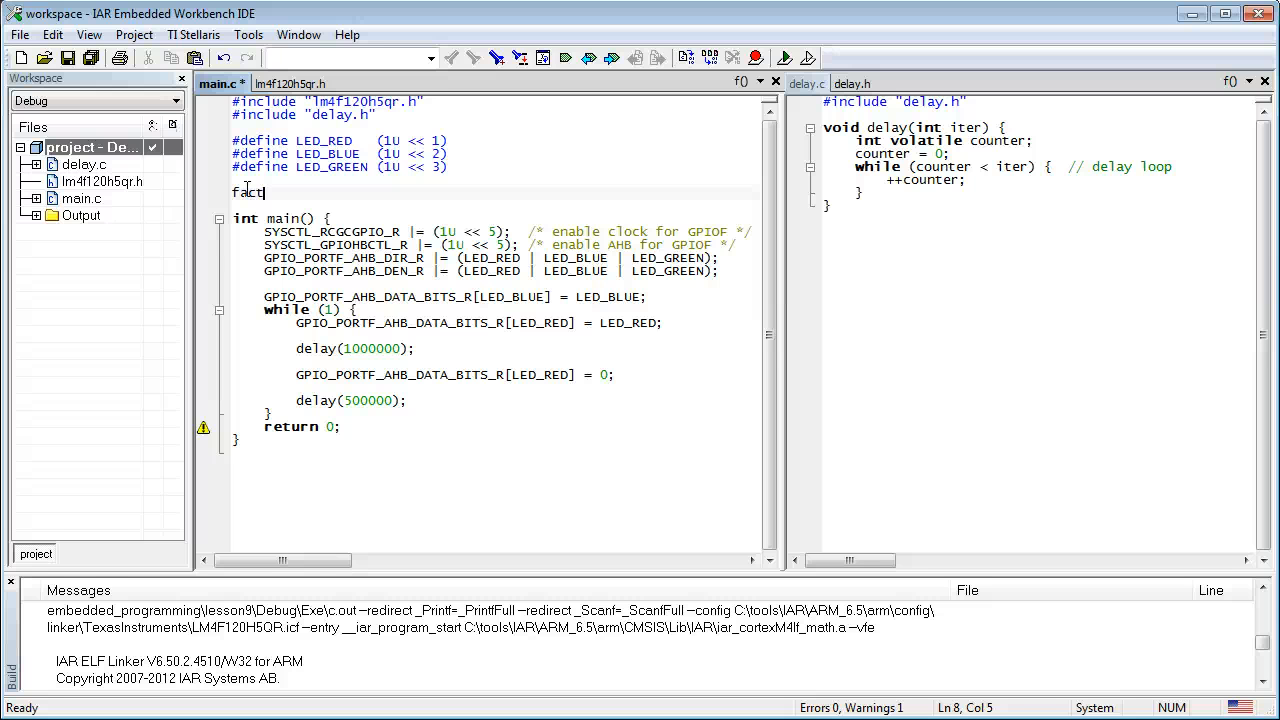
text((ur)
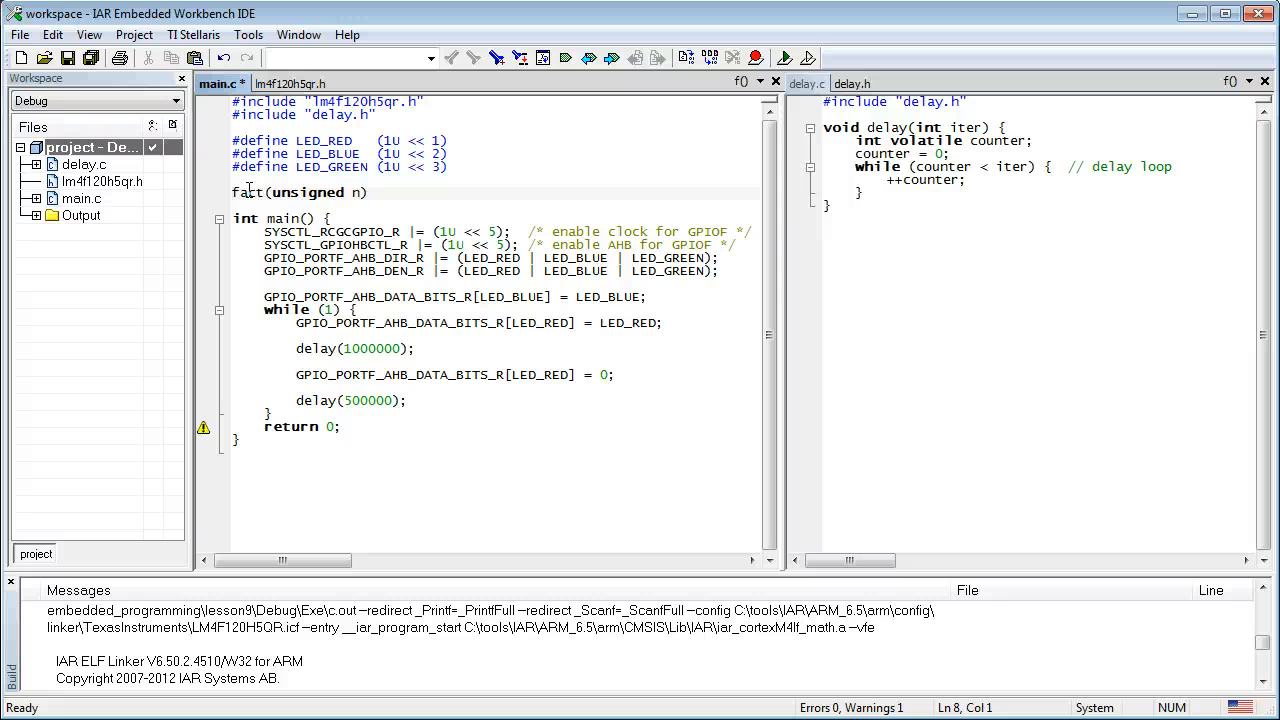
text(un)
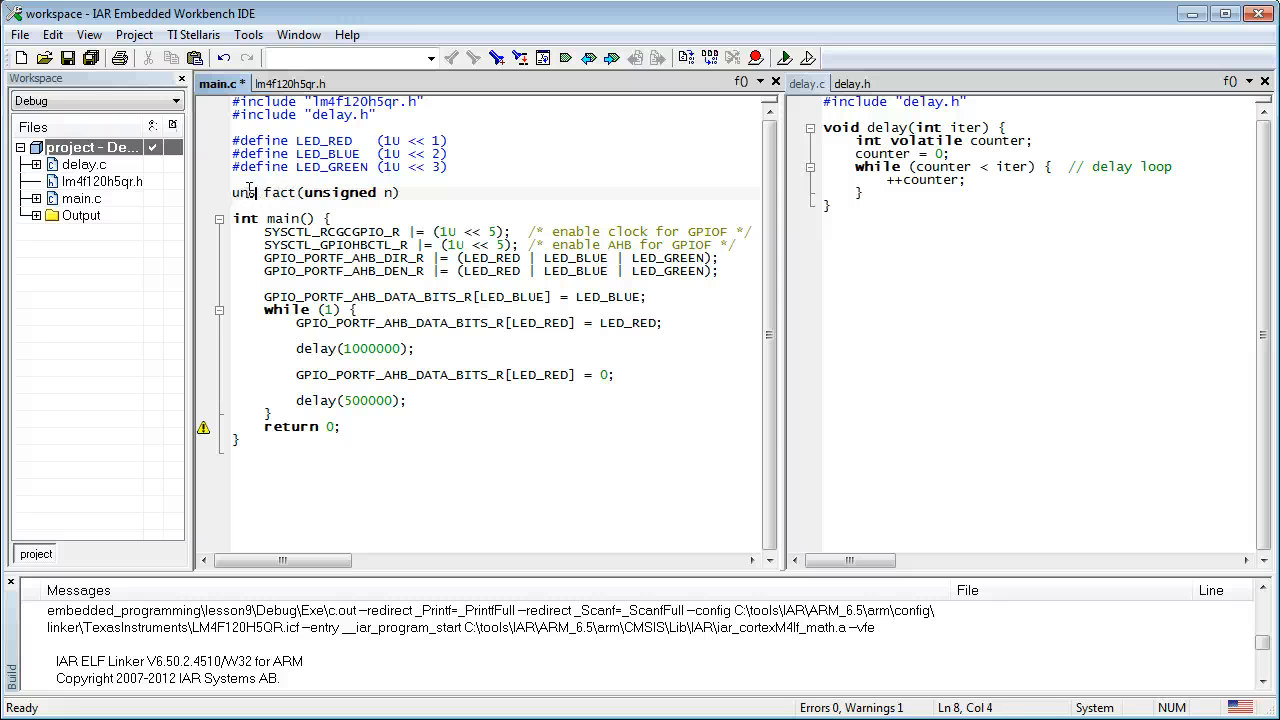
text(signed)
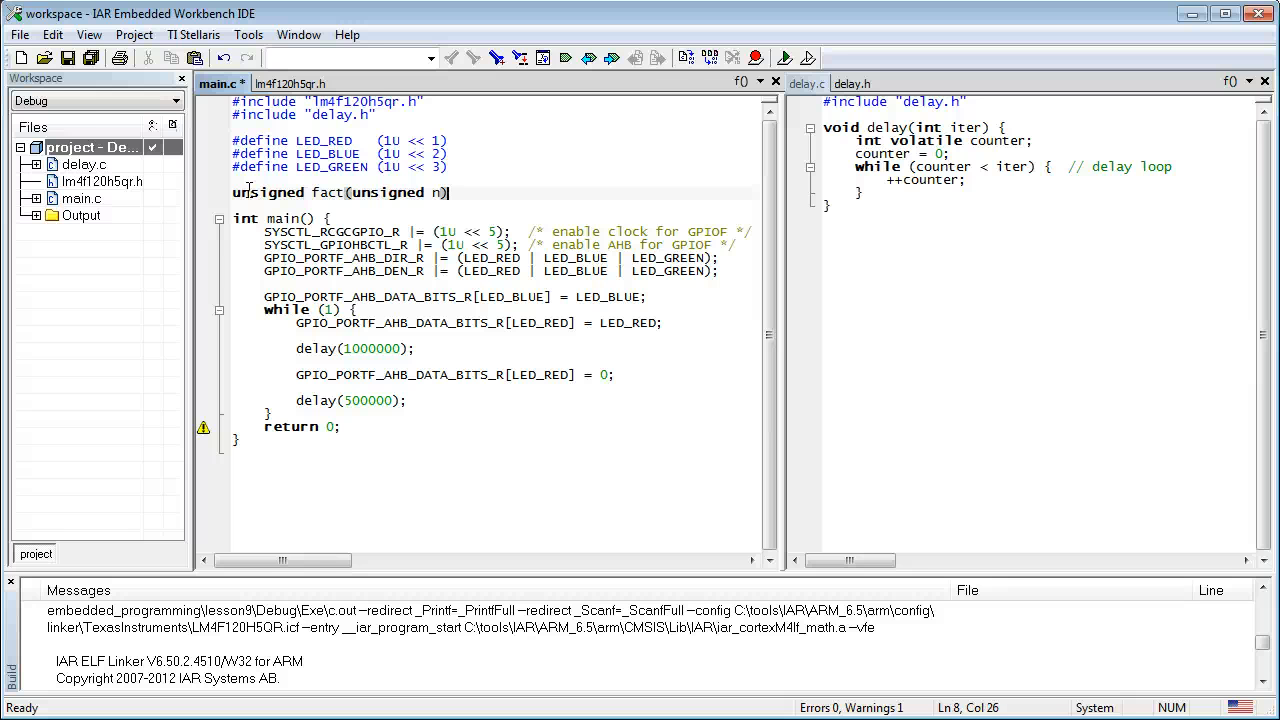
text(;)
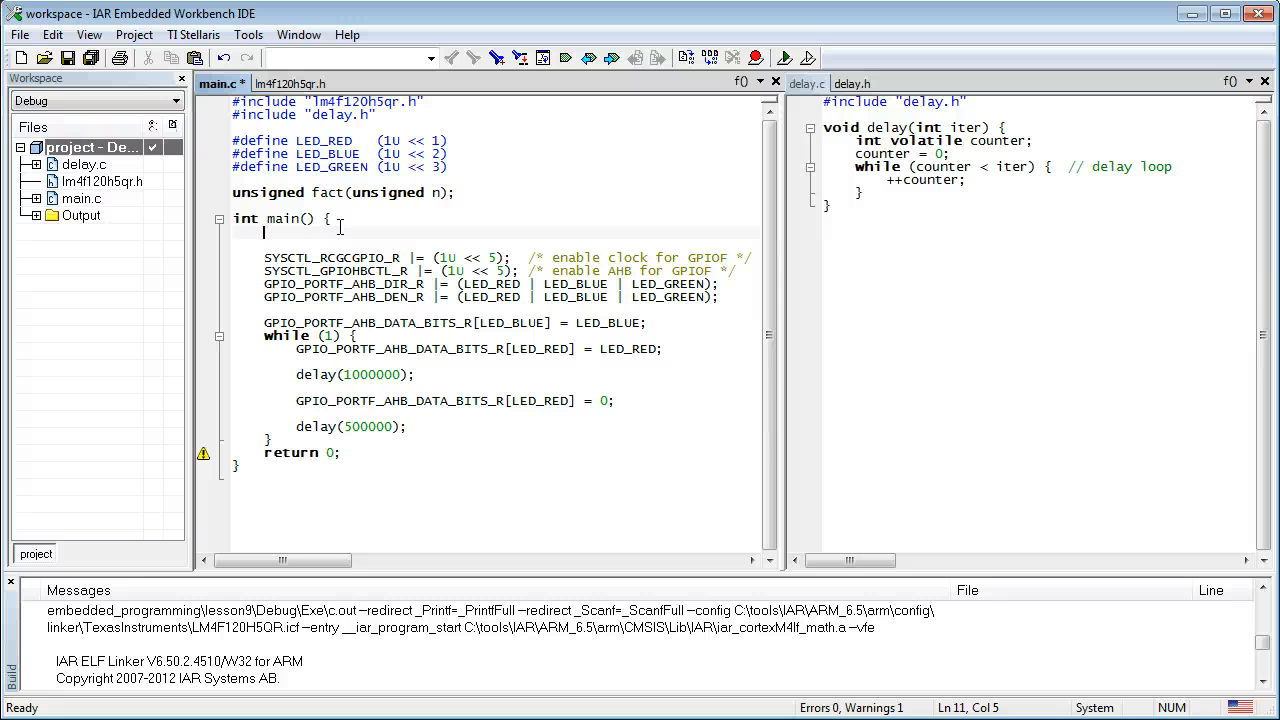
Declare 'unsigned volatile x;' in main and write x = fact(0U); with the 0U literal
text(unsigned)
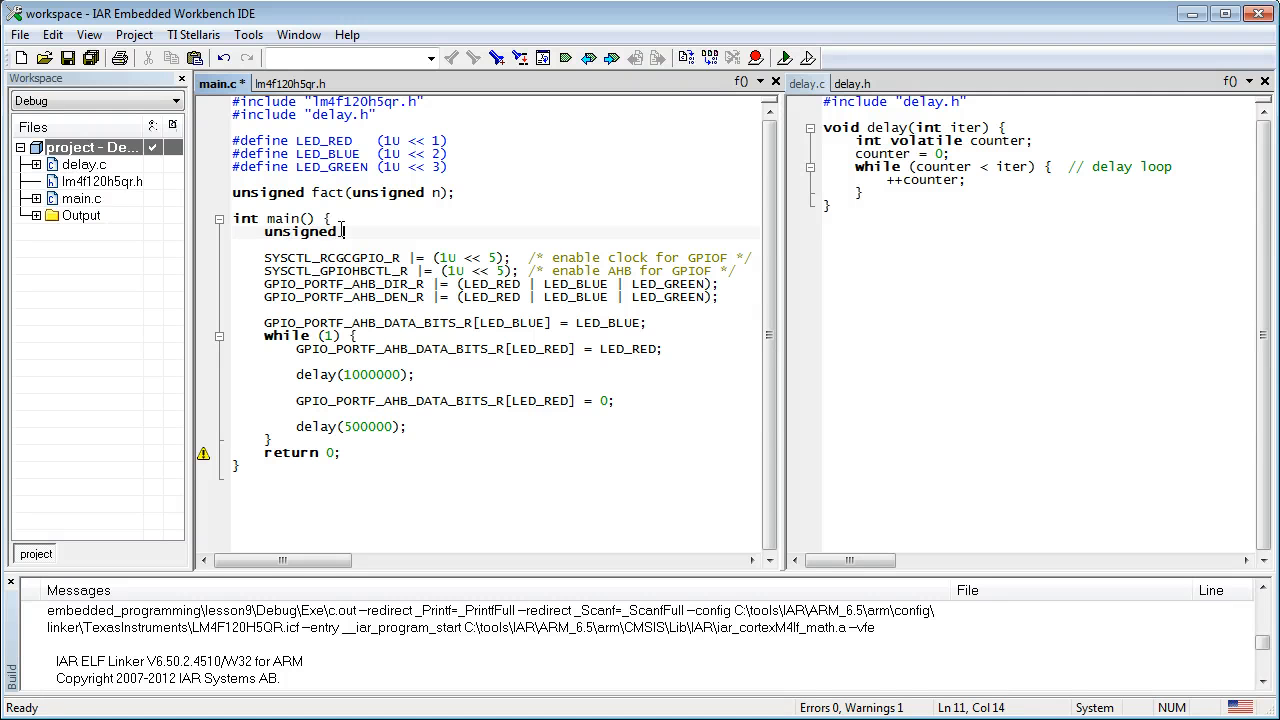
text(vola)
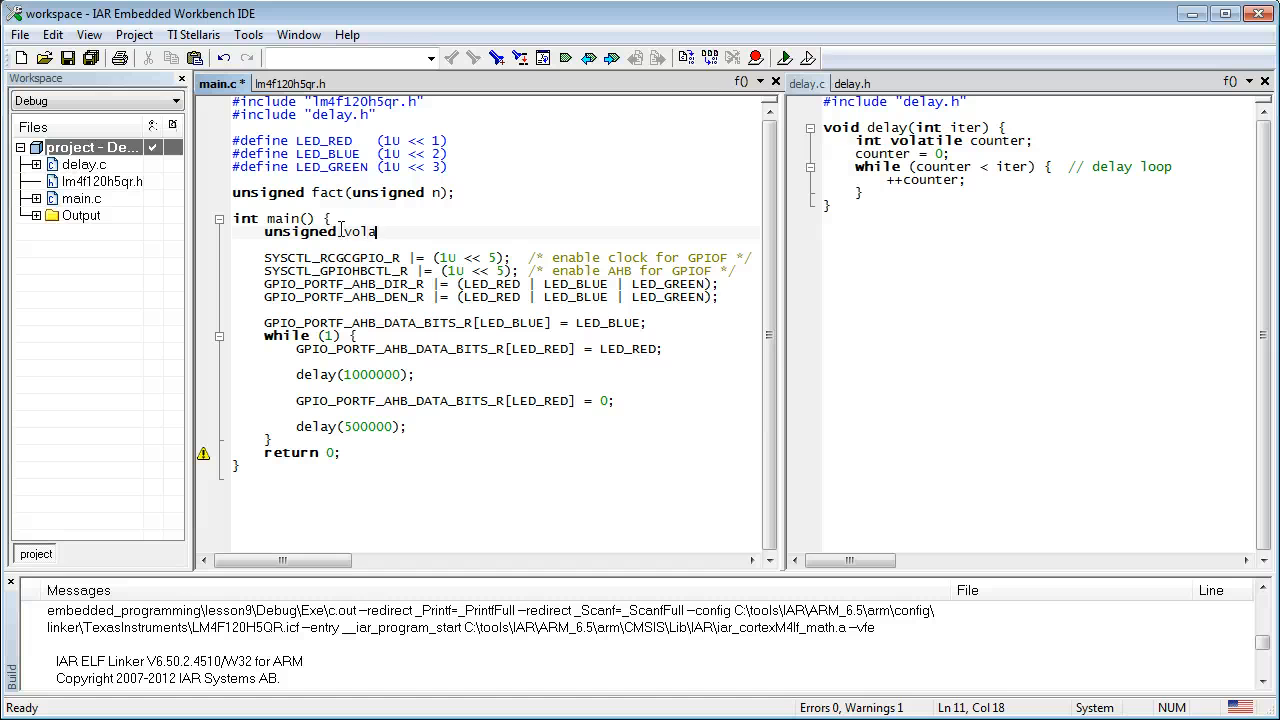
text(tile x;)
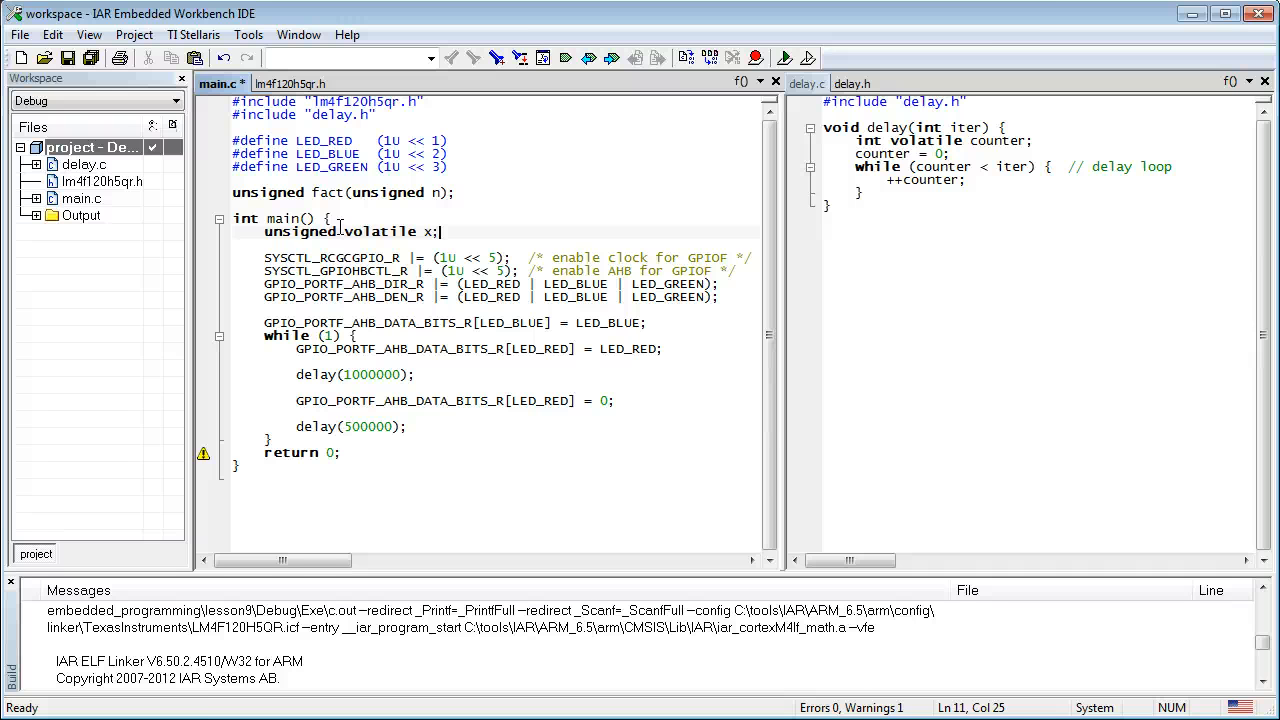
text(s)
text(x = fact(0);)
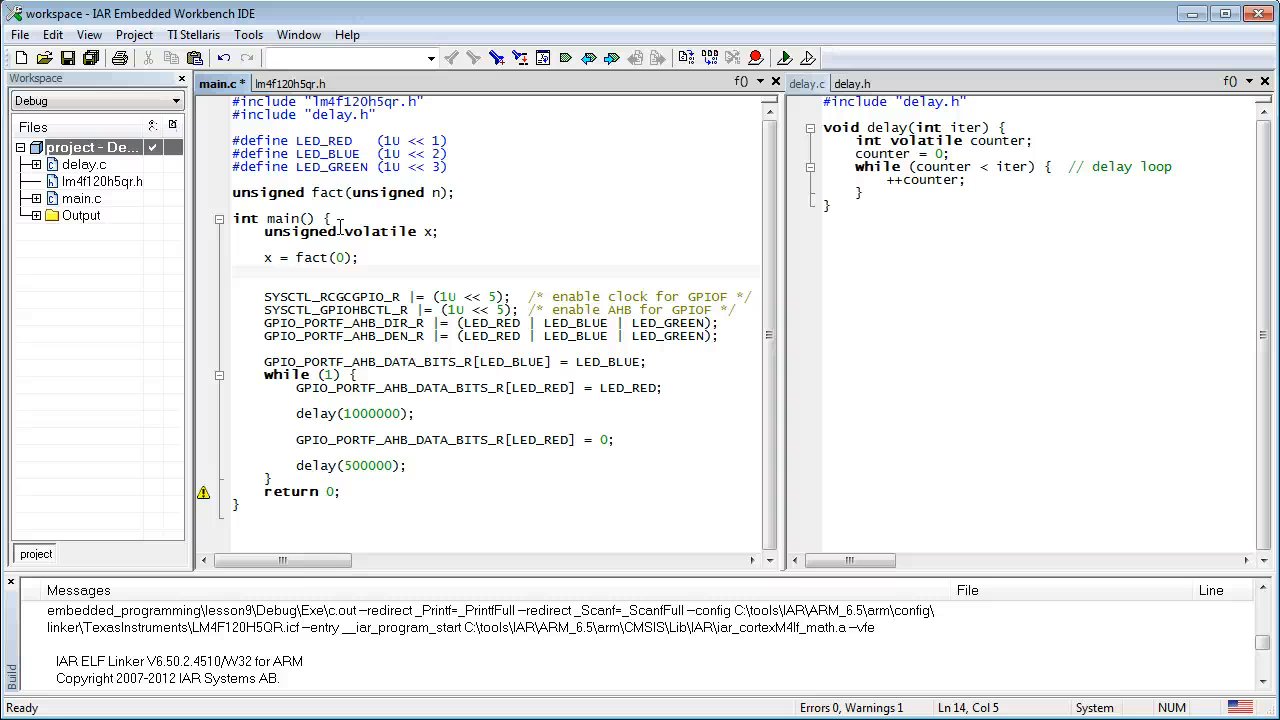
double_click(340, 256)
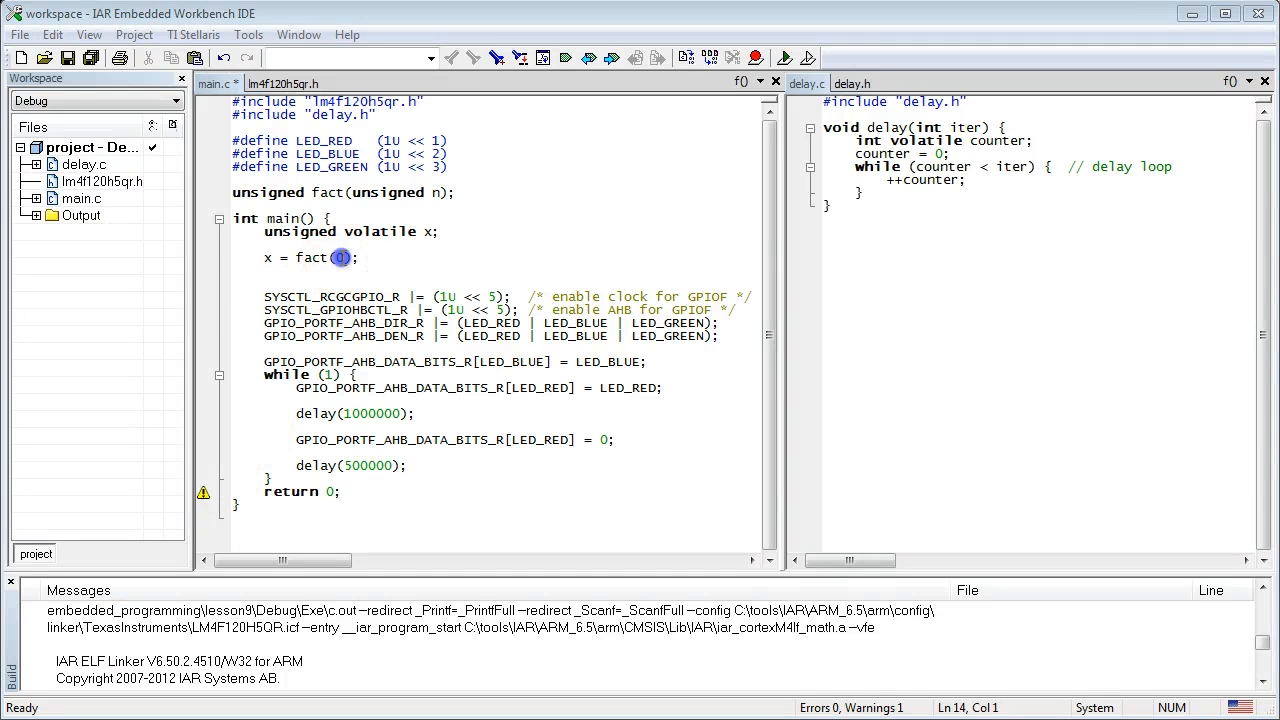
text(U)
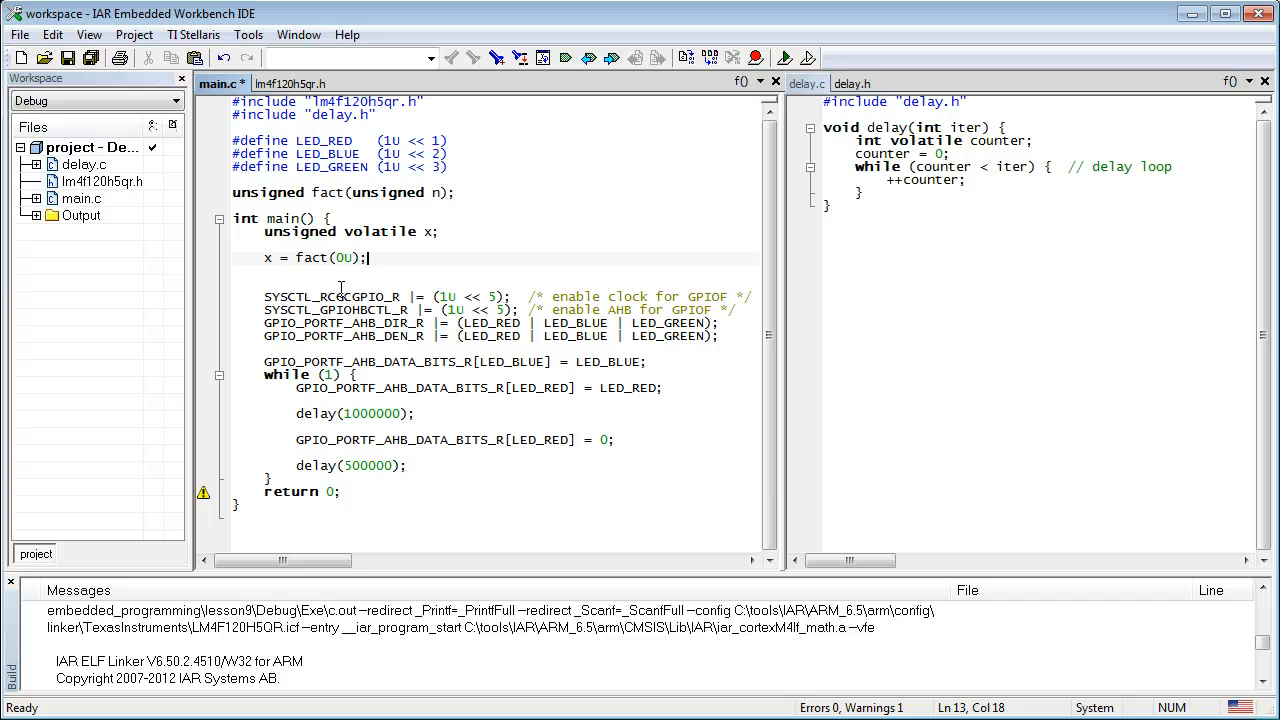
Add x = 2U + 3U*fact(1U); and (void)fact(5U); to main
text(x =)
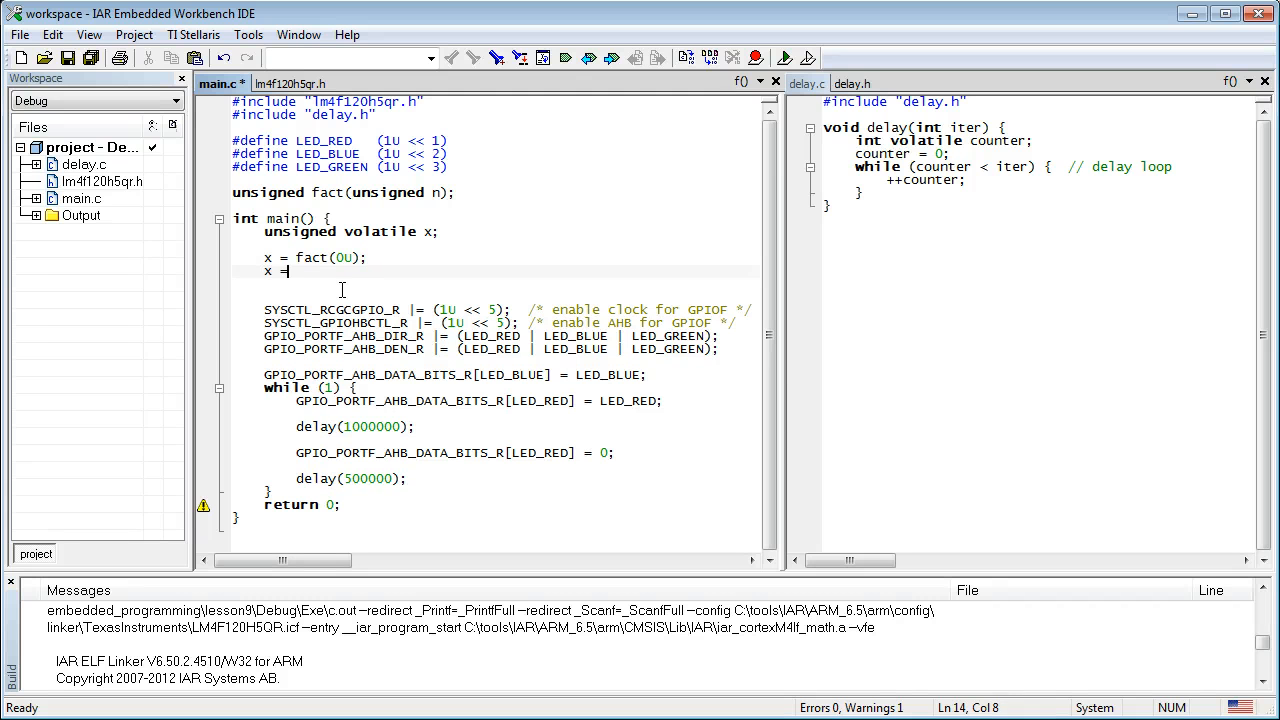
text(2U + 3U*fact()
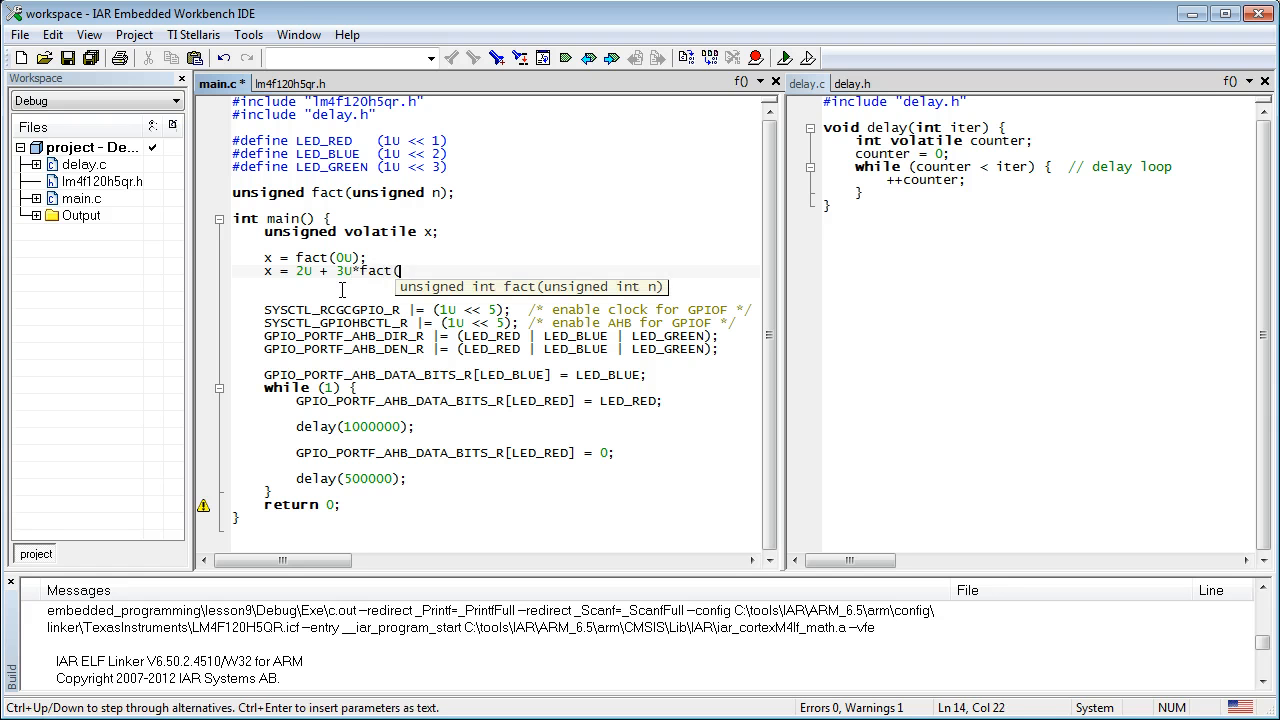
text(1U);)
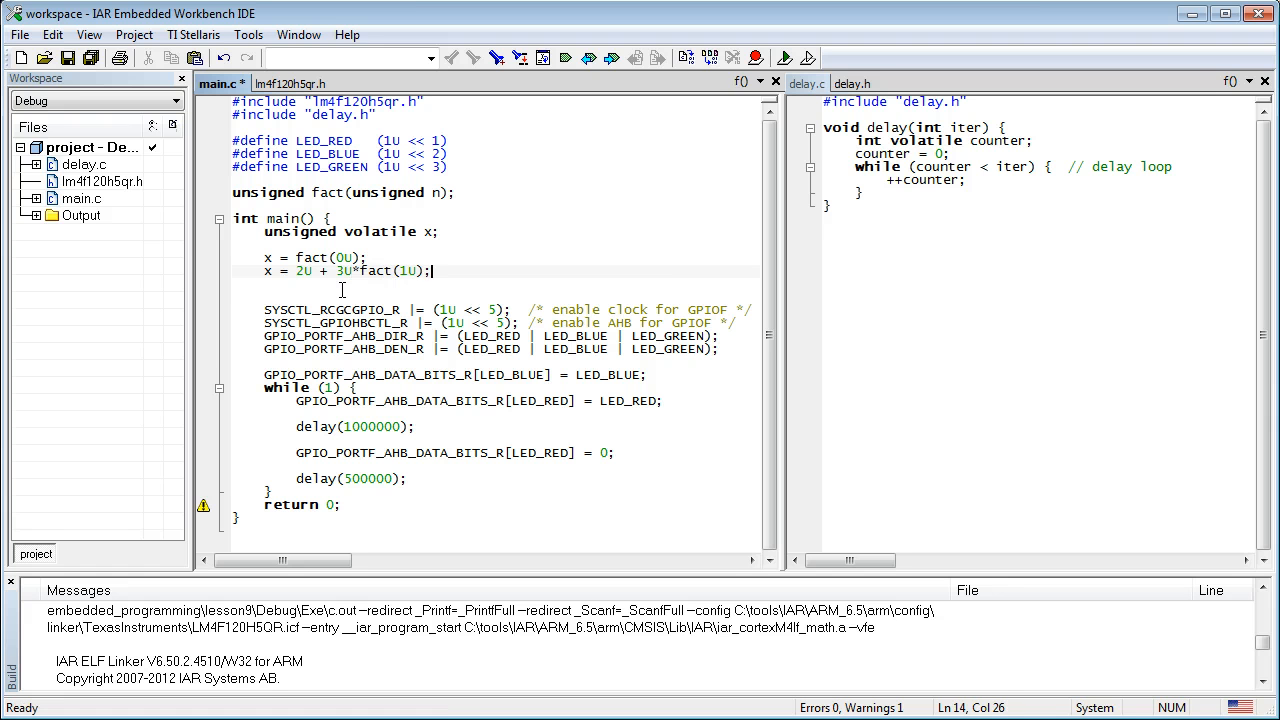
text(f)
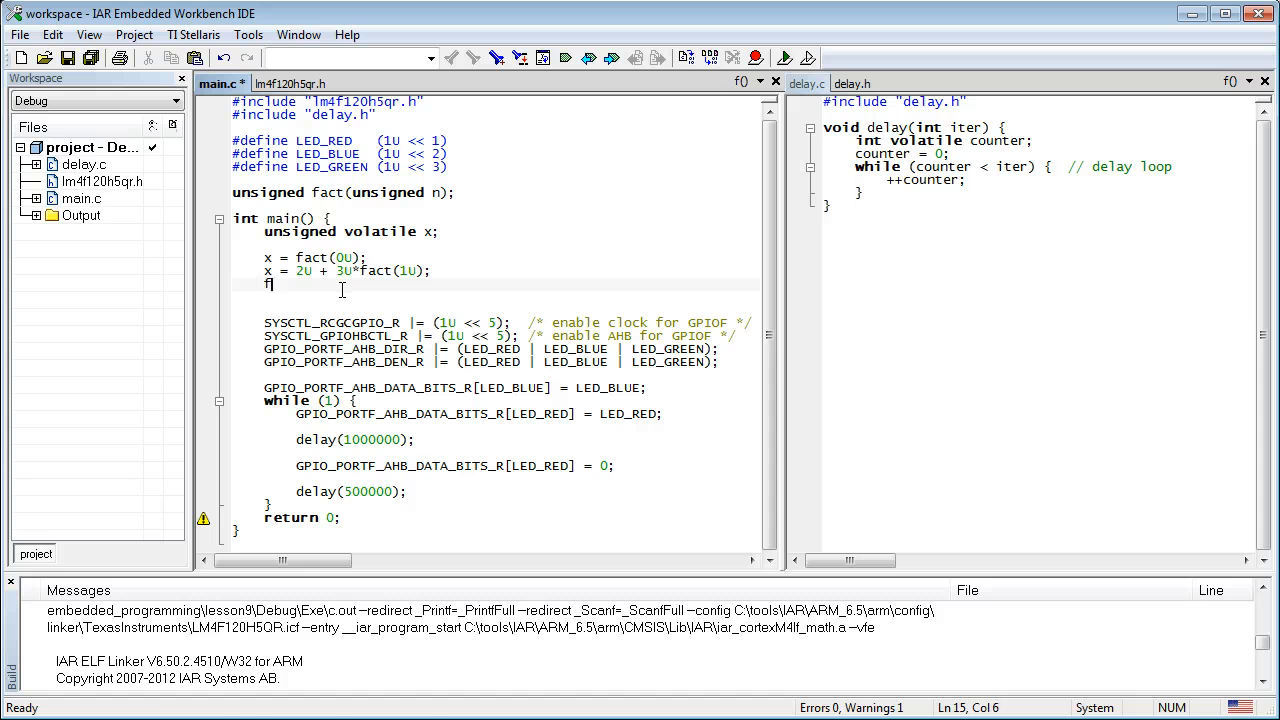
text(act(5U);)
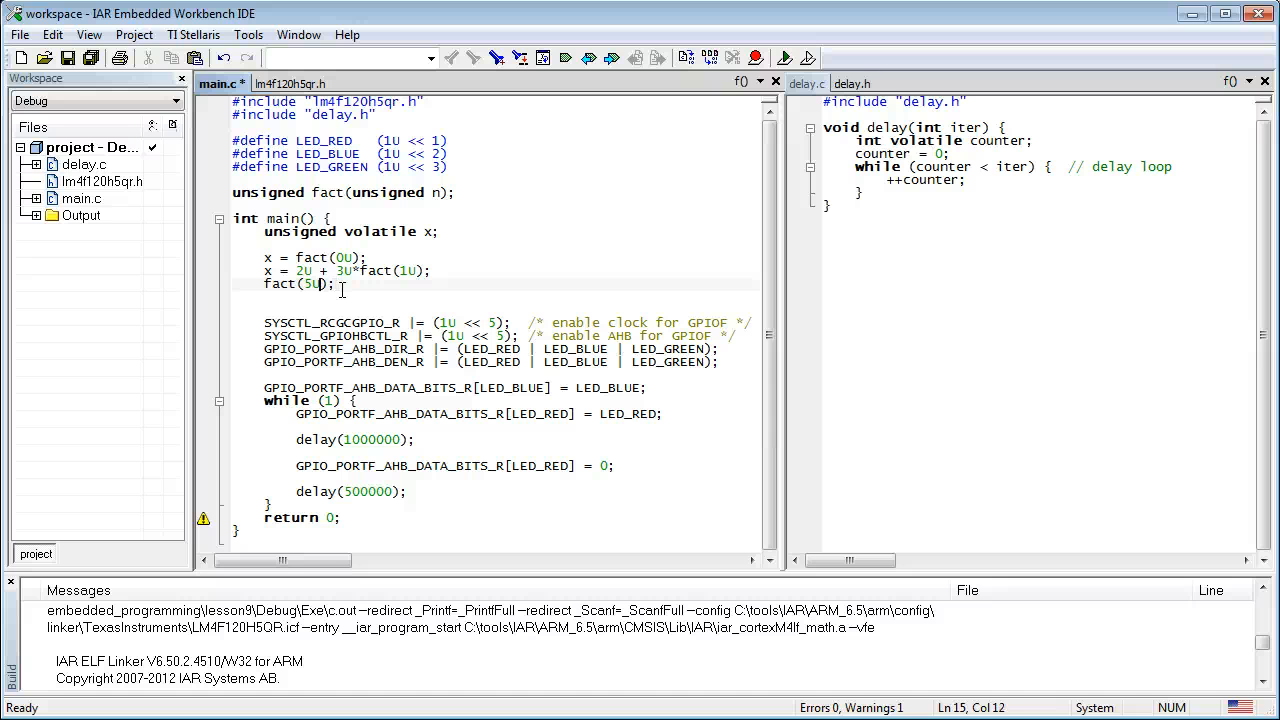
text(()
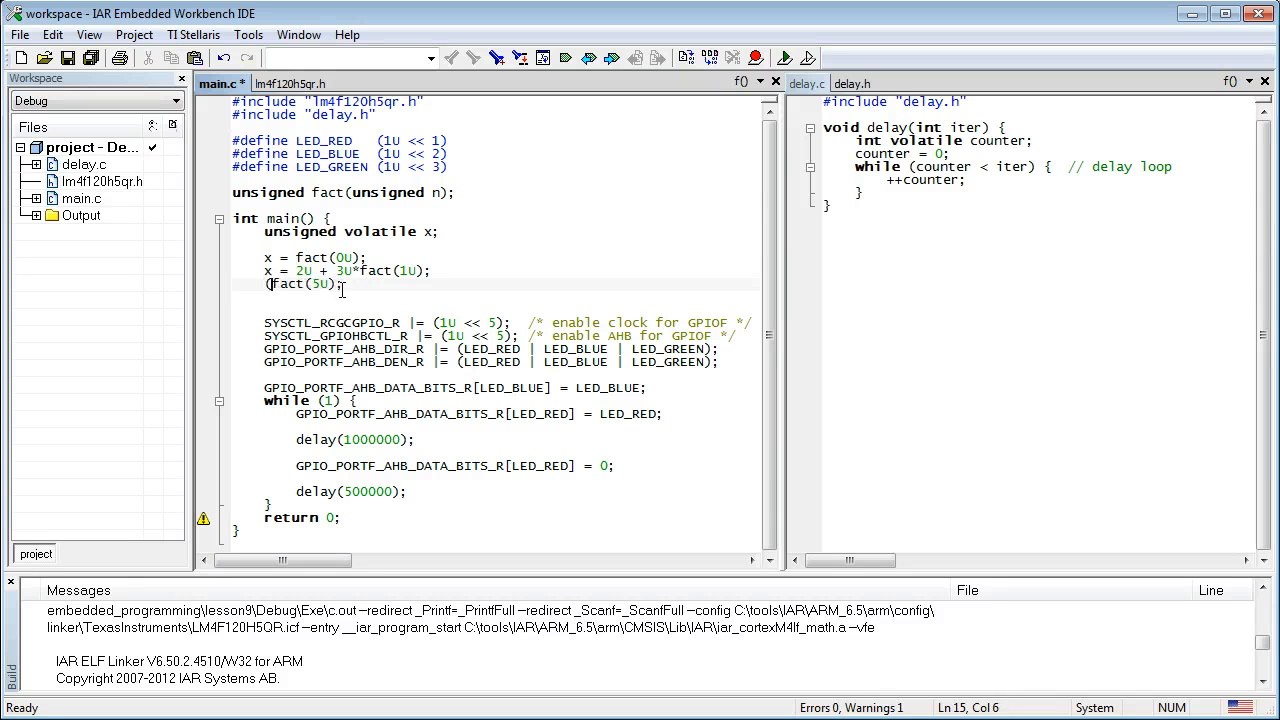
text(void))
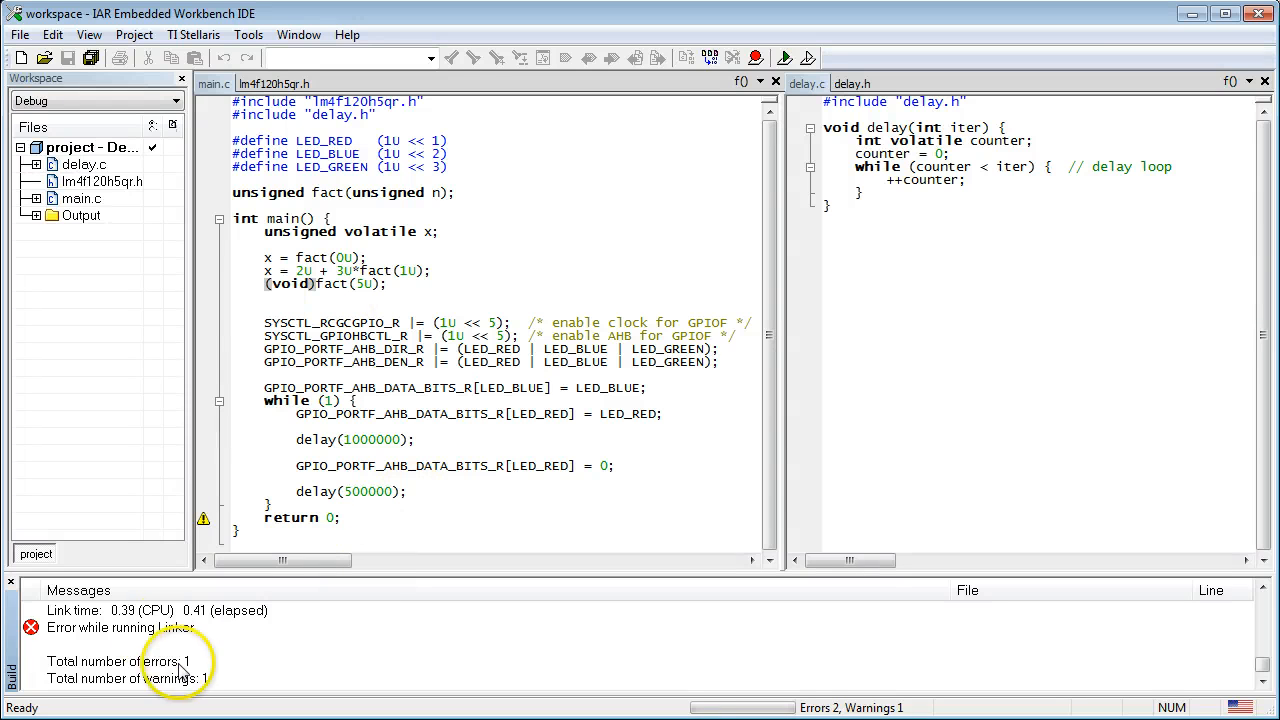
Review the build totals and the linker's 'no definition for fact' error
click(120, 628)
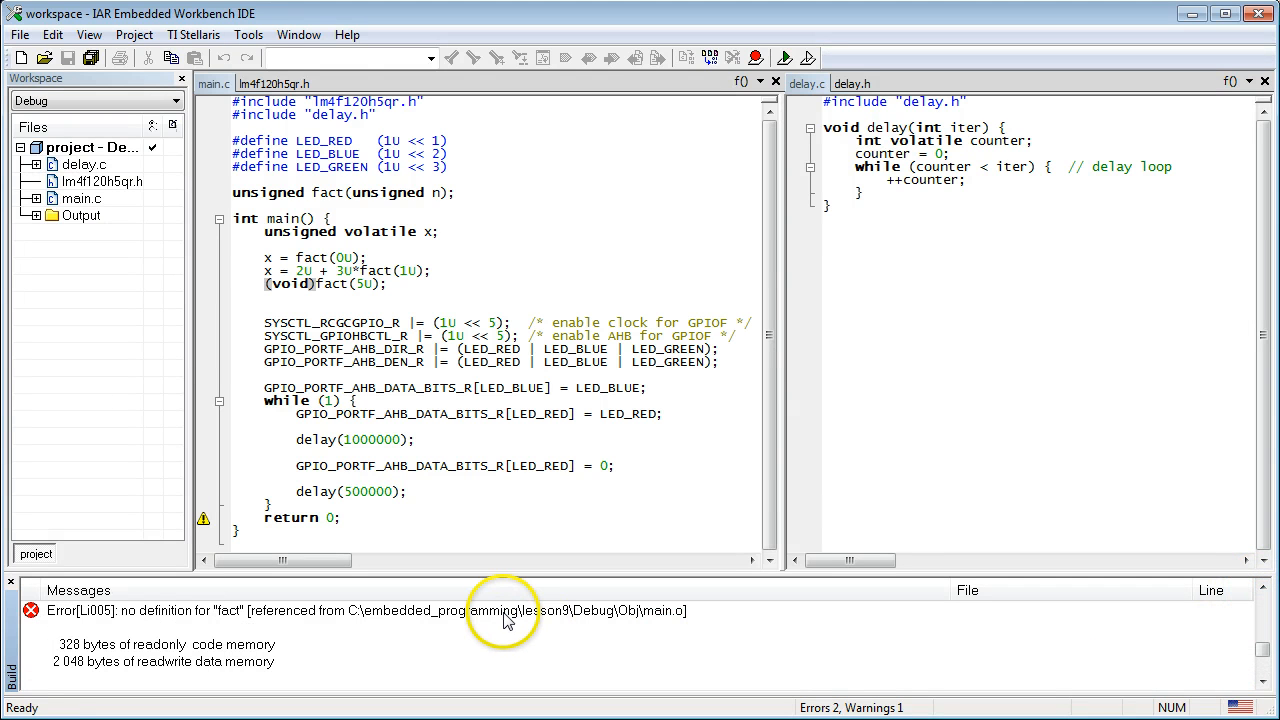
click(340, 610)
text(unsigned fact(unsigned n) {)
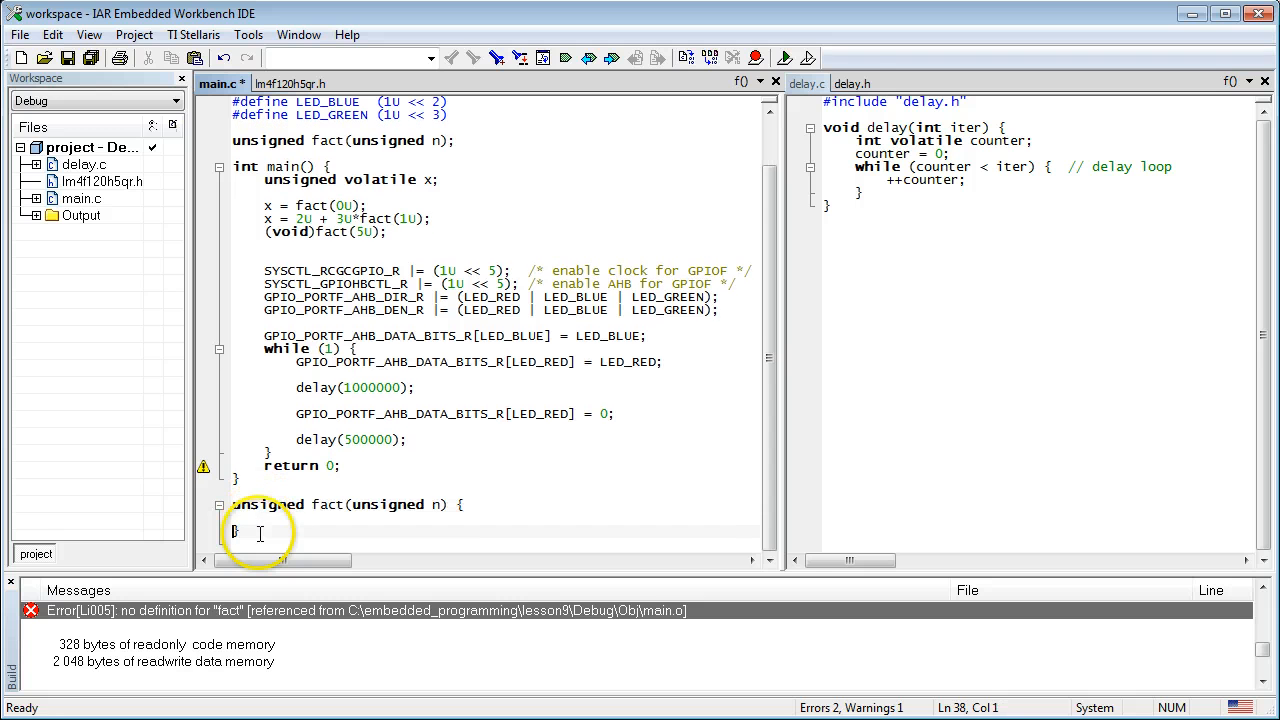
Comment fact's definition: 0! = 1 and n! = n*(n-1)! for n > 0
text(//)
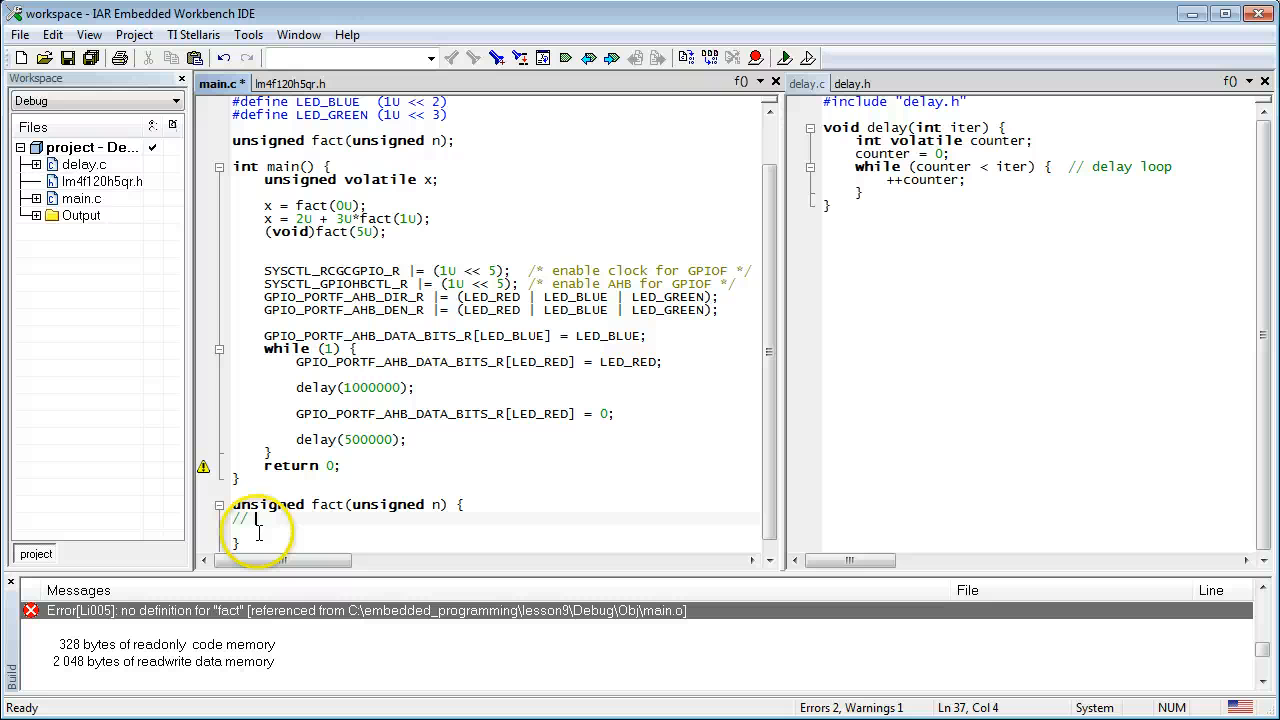
text(0! = 1)
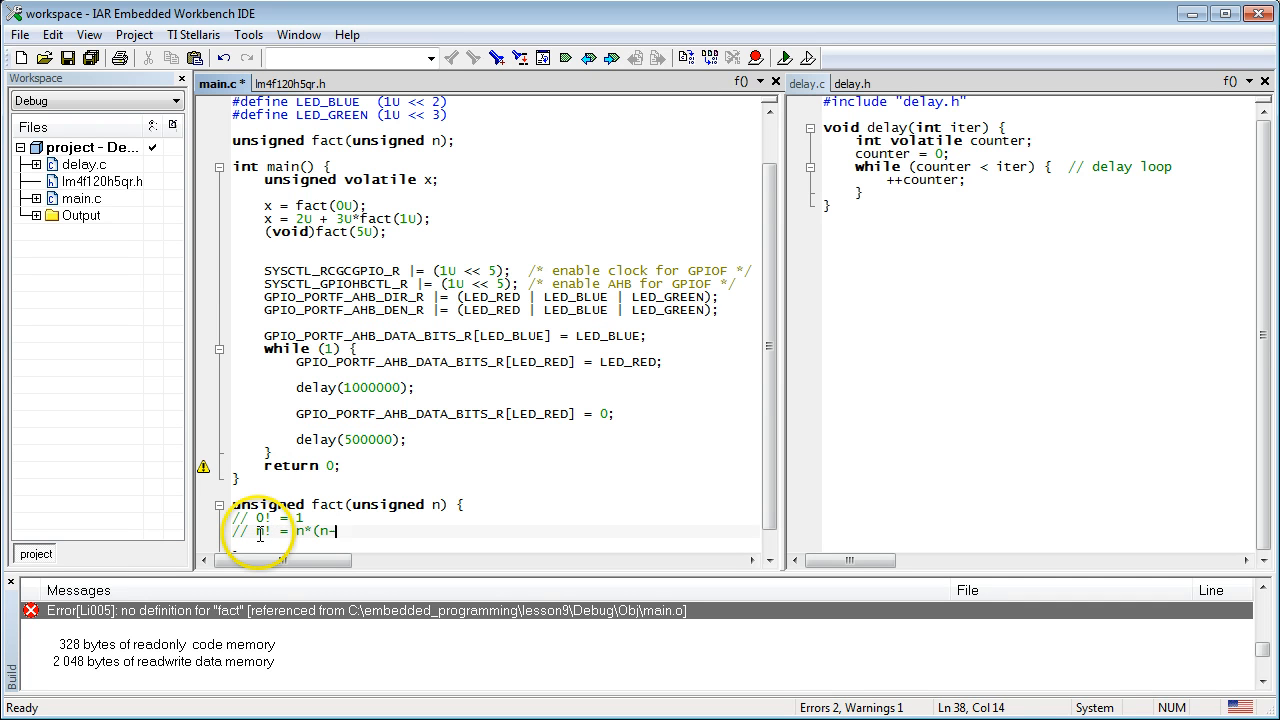
text(1)! for)
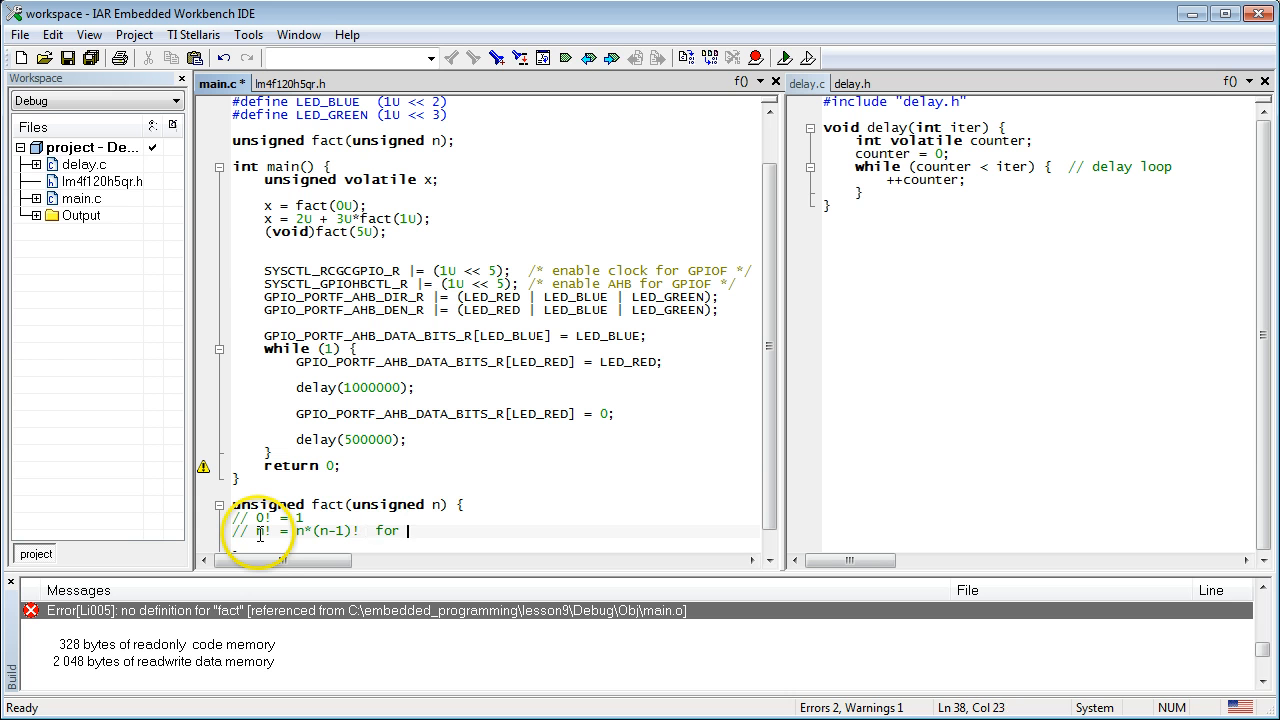
text(n)
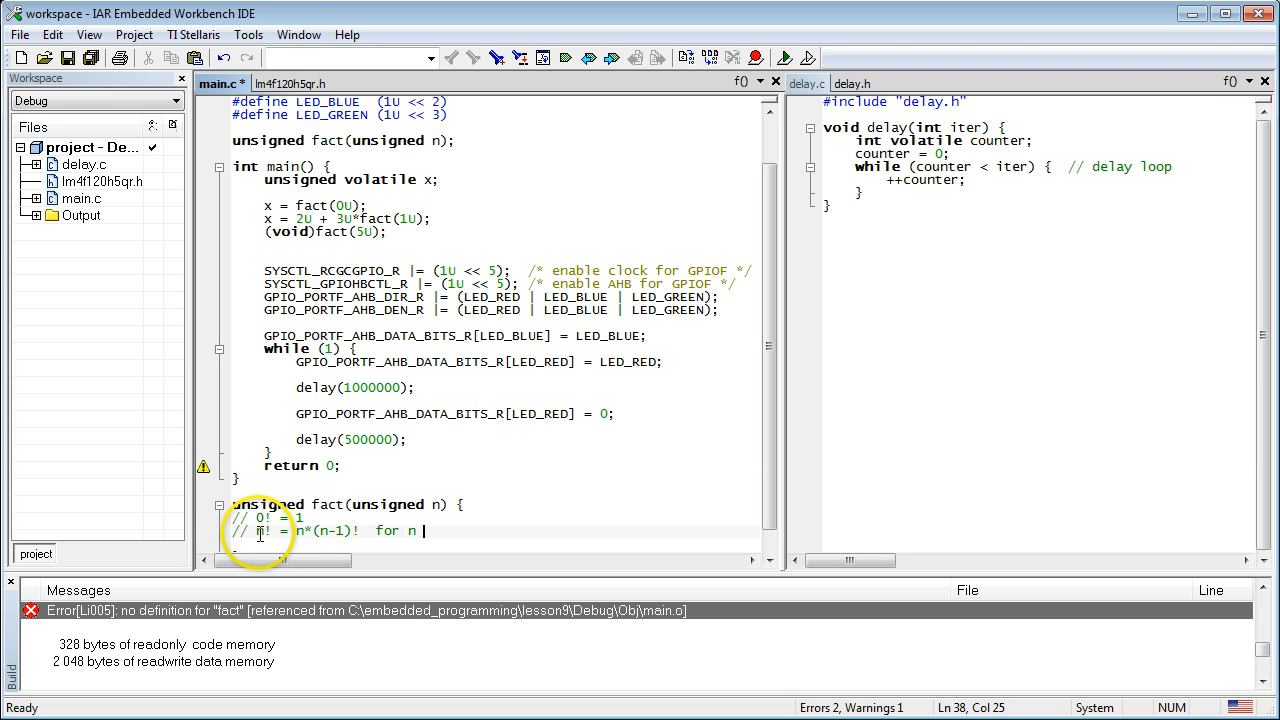
text(> 0)
text(if)
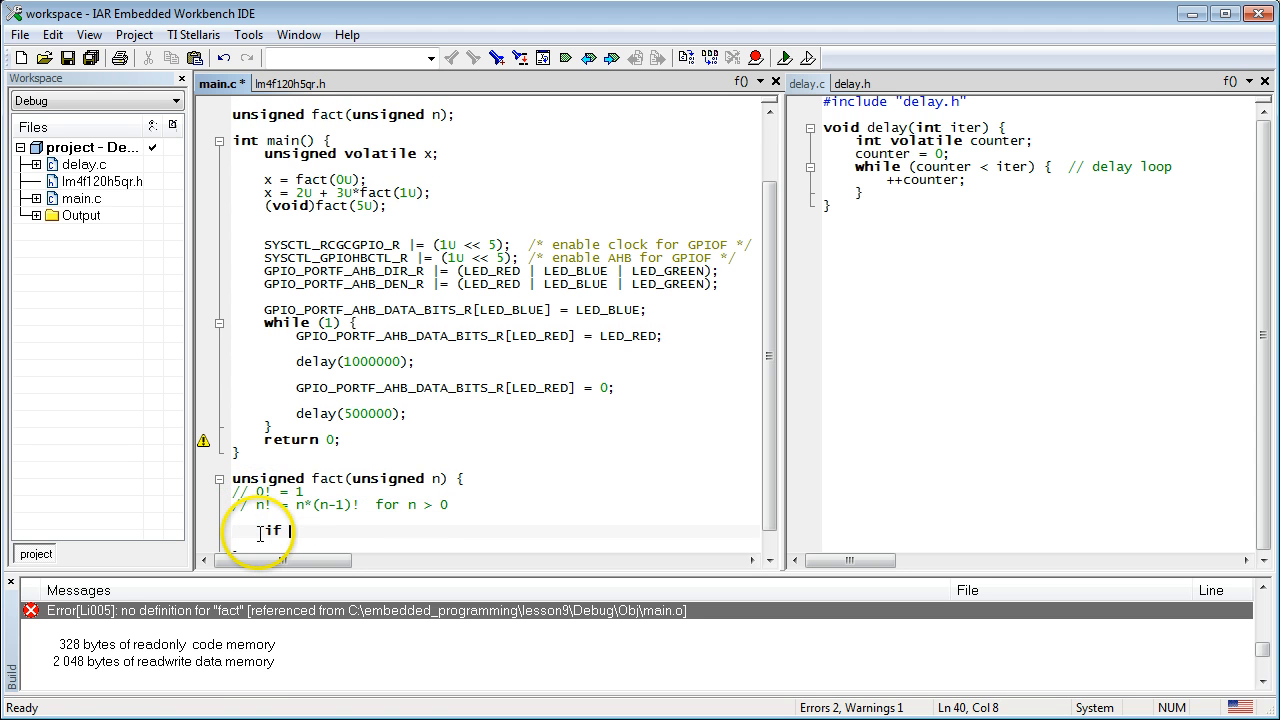
Write if (n == 0U) return 1U; else return n * fact(n - 1U); as fact's body
text(n == 0U) {)
text(return 1U;)
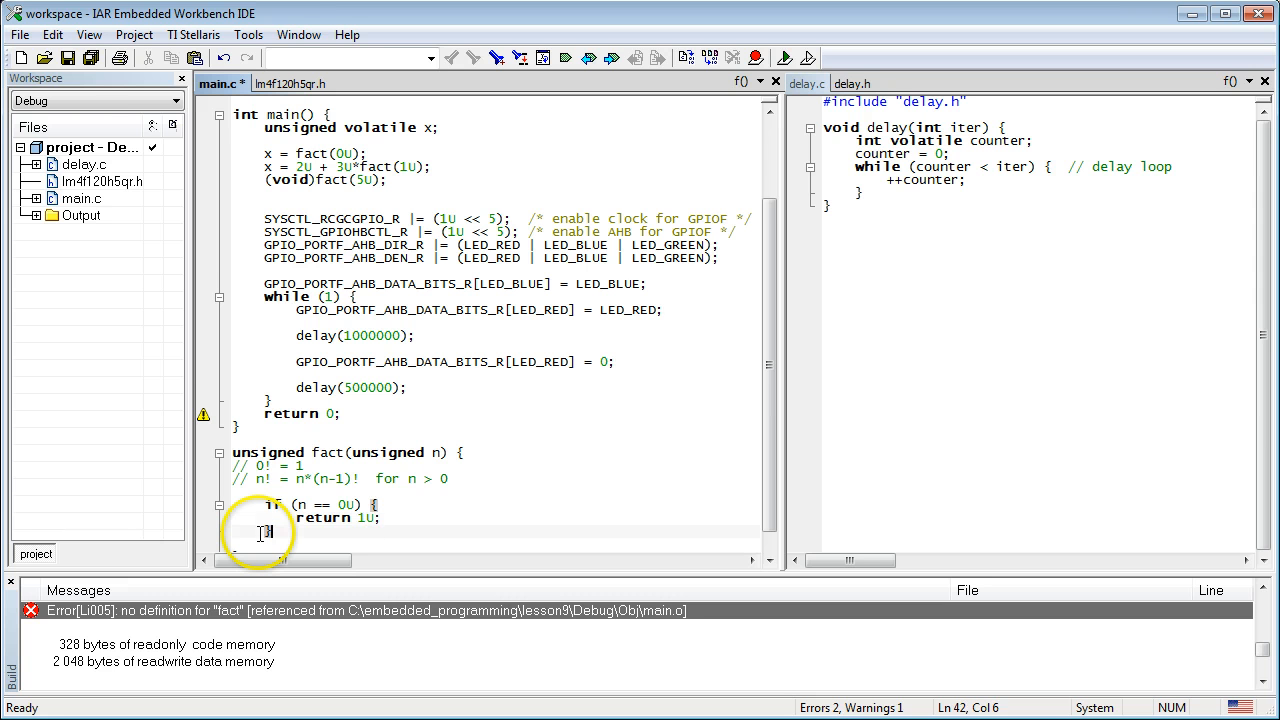
text(else {)
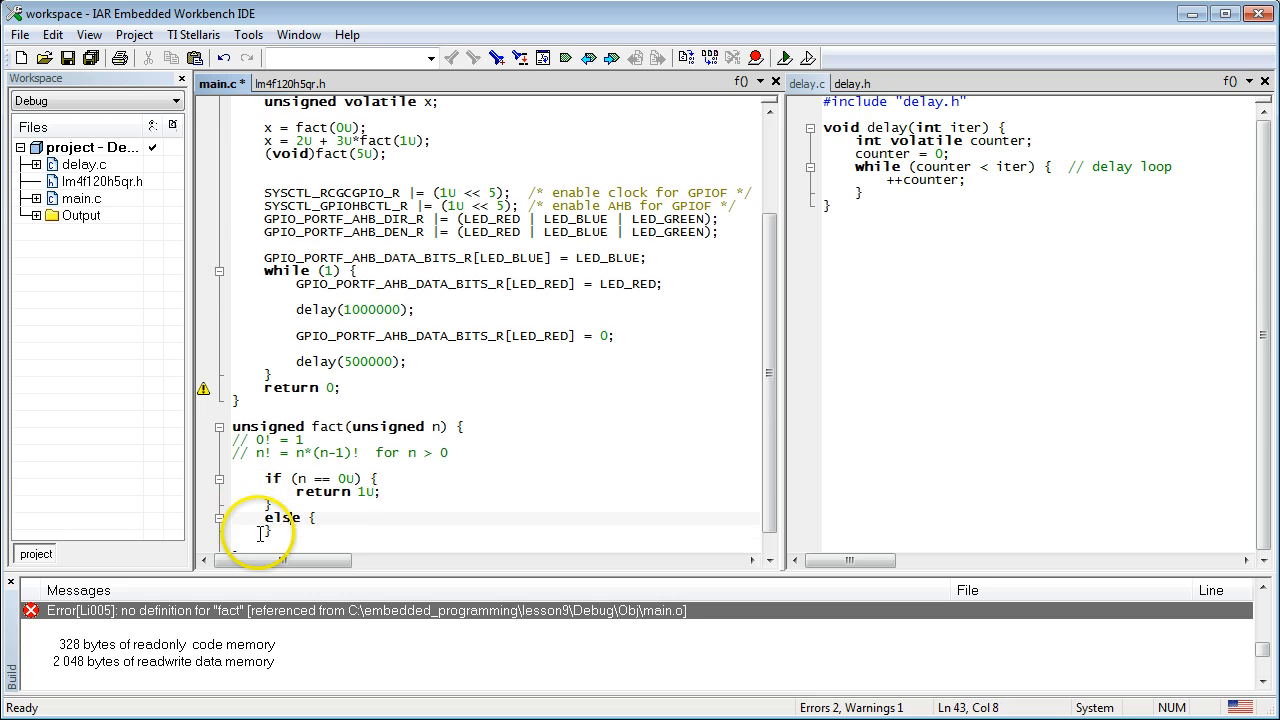
text(return)
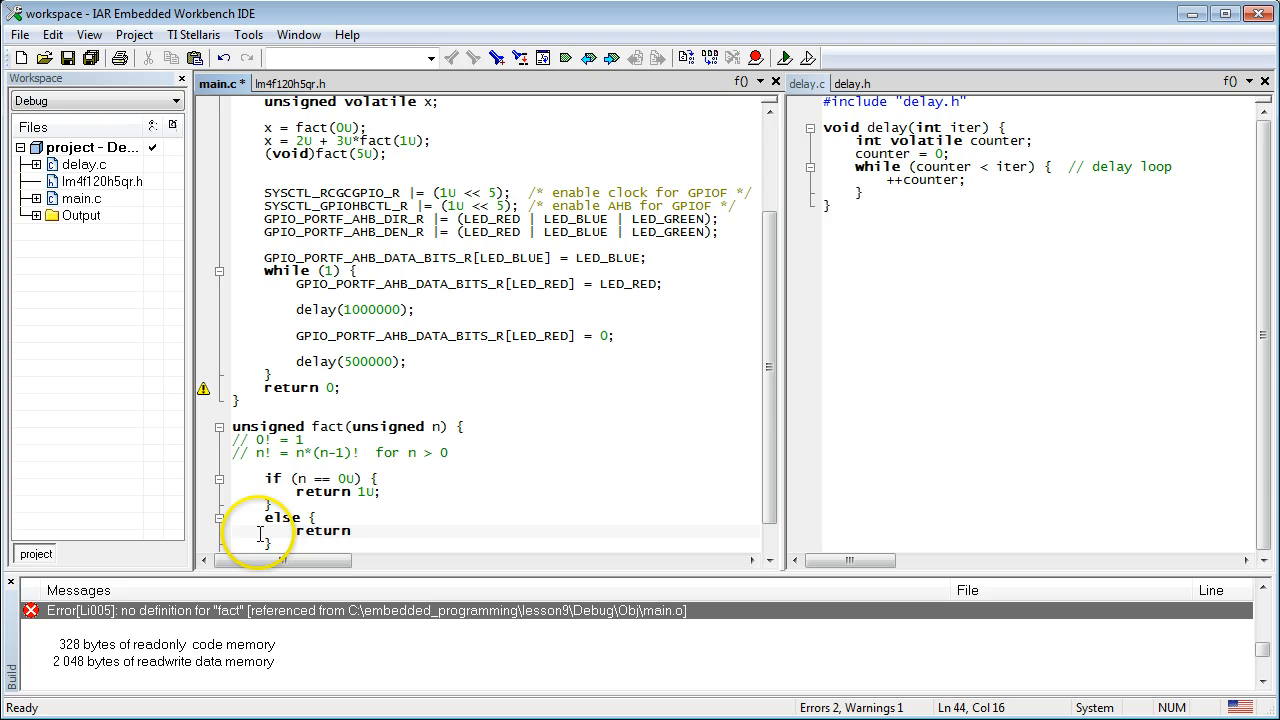
text(n * fact)
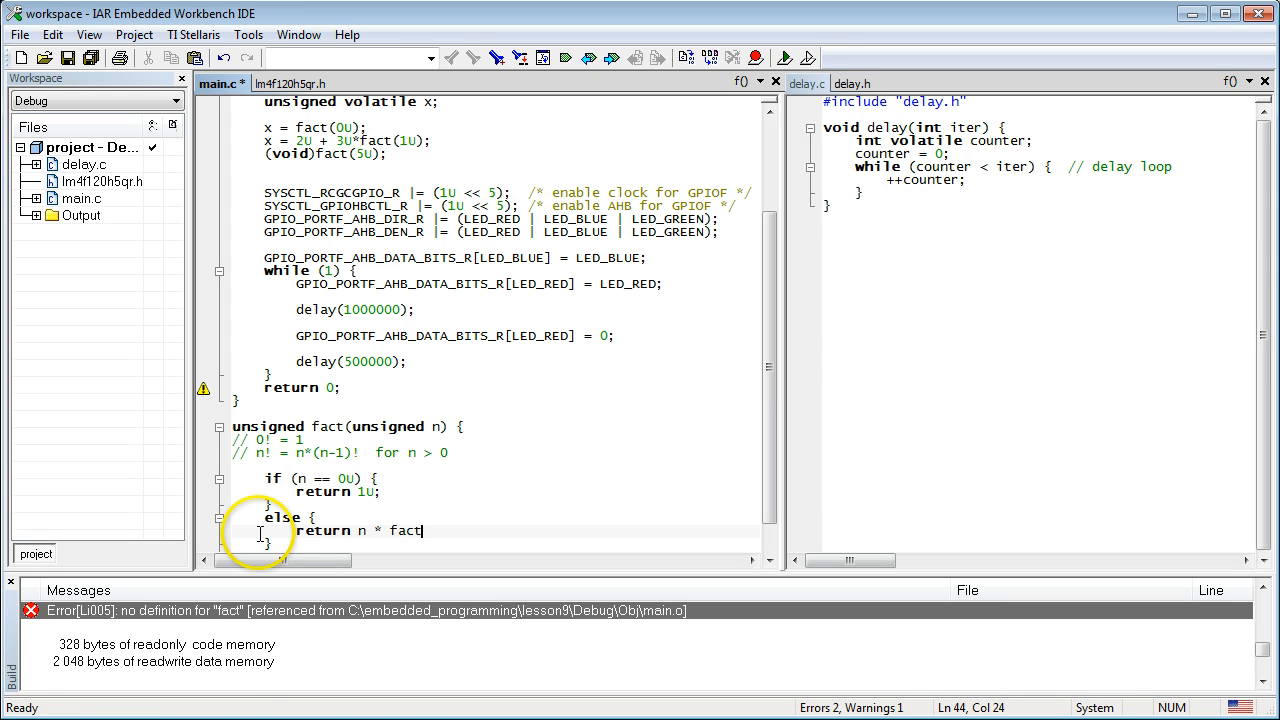
text((n - 1U);)
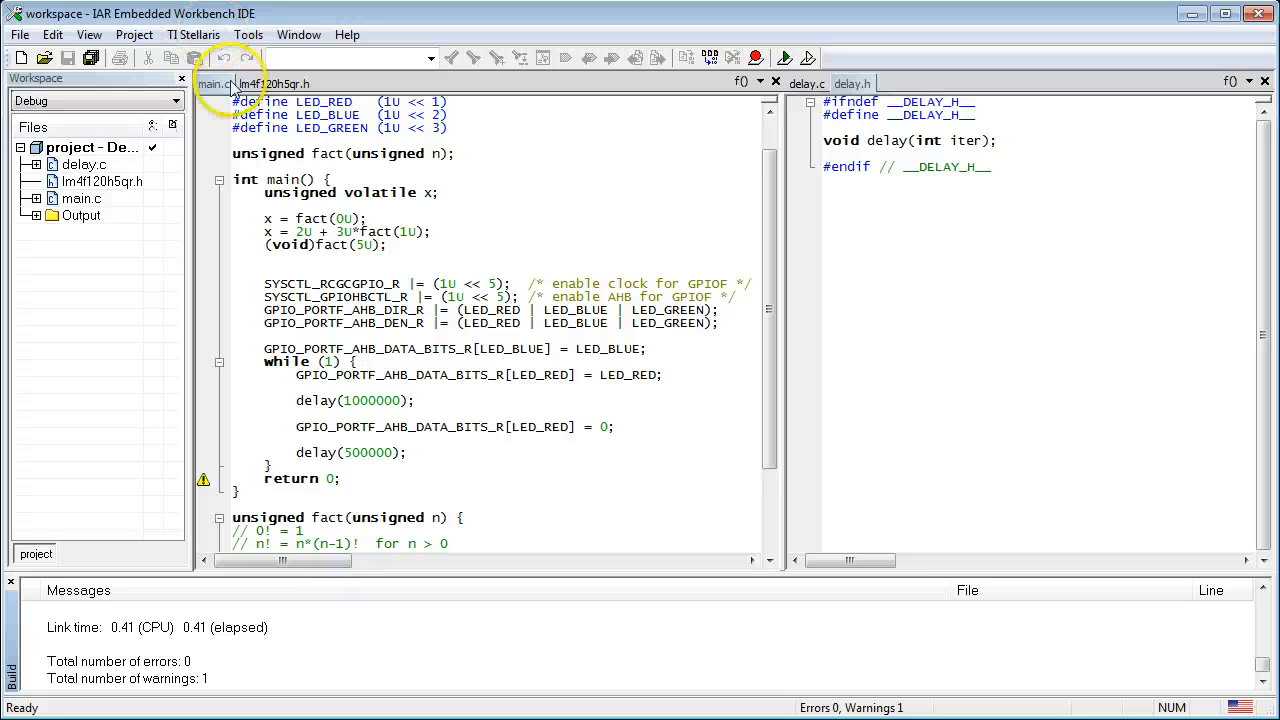
Download and Debug to build the project and launch C-SPY on the board
click(784, 56)
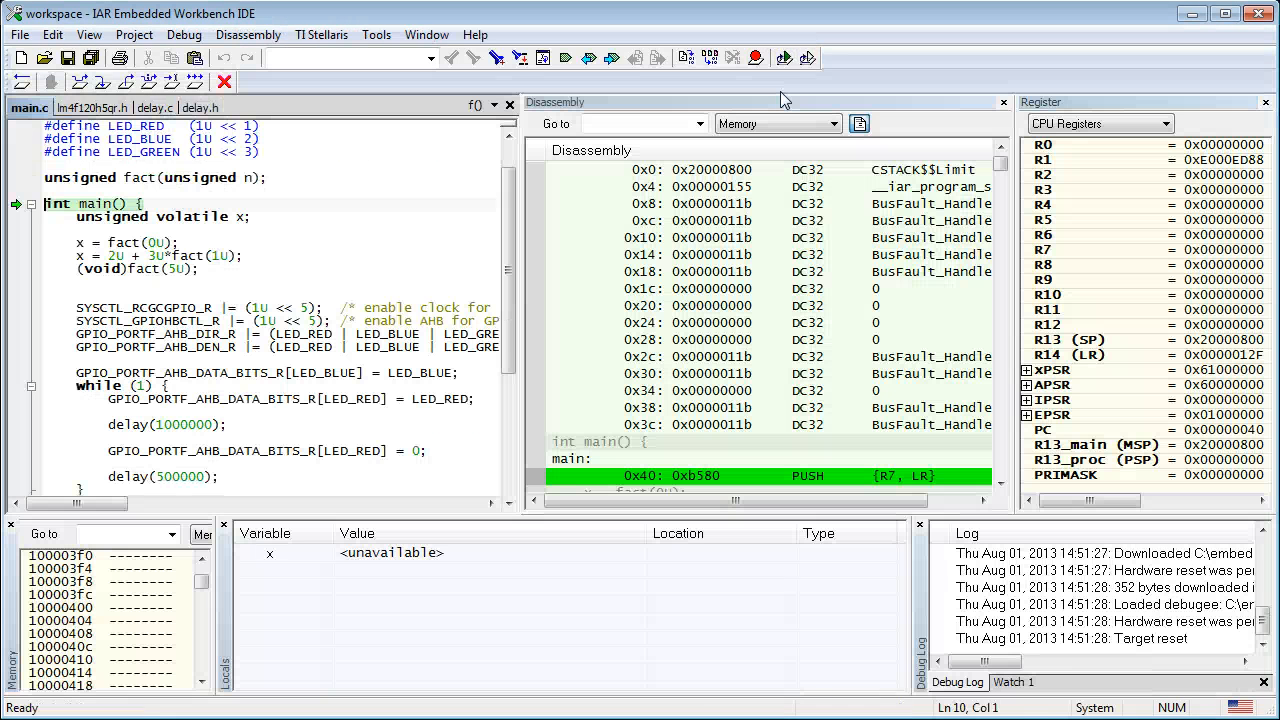
mouse_move(768, 228)
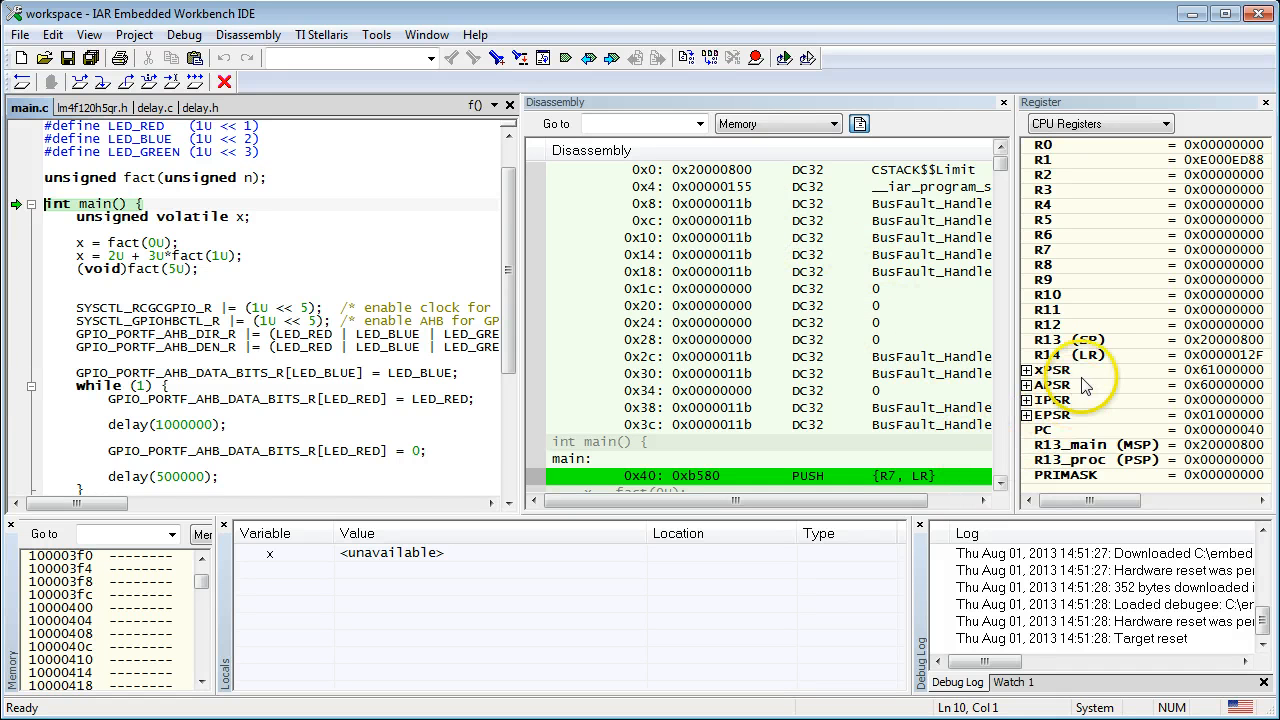
Take the SP value from R13 and show memory at 0x20000800
double_click(1224, 340)
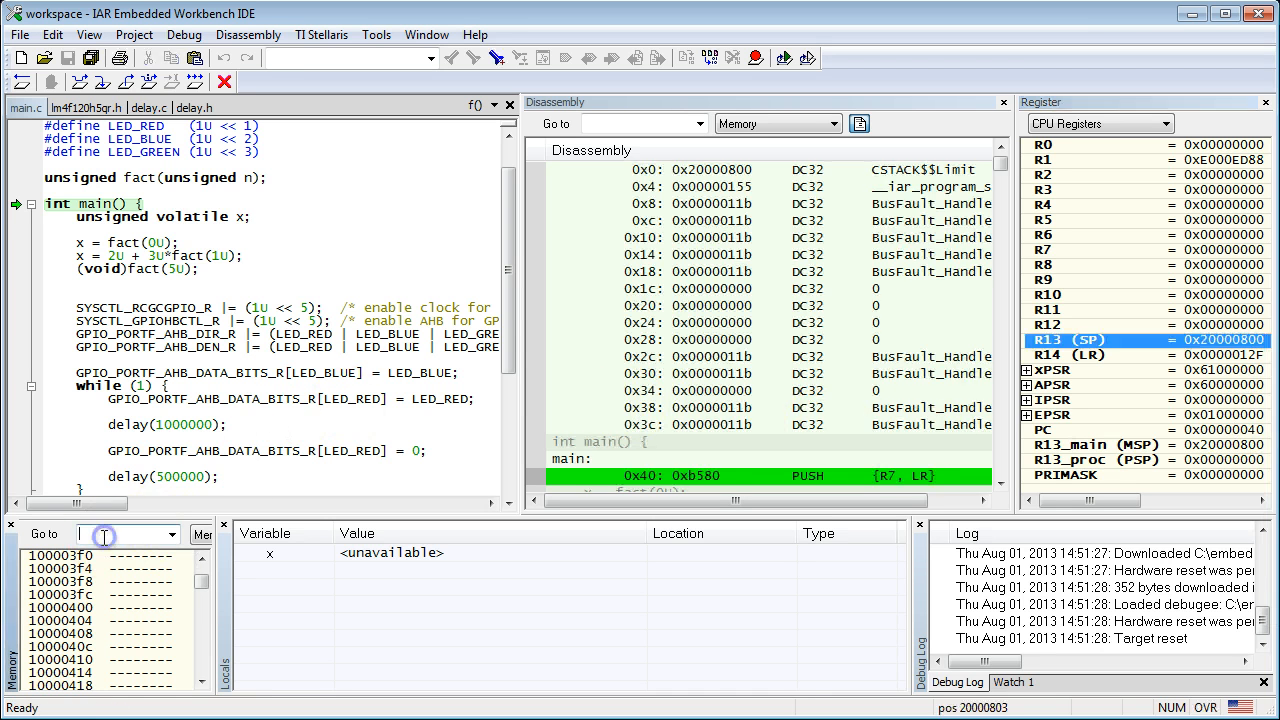
text(0x20000800)
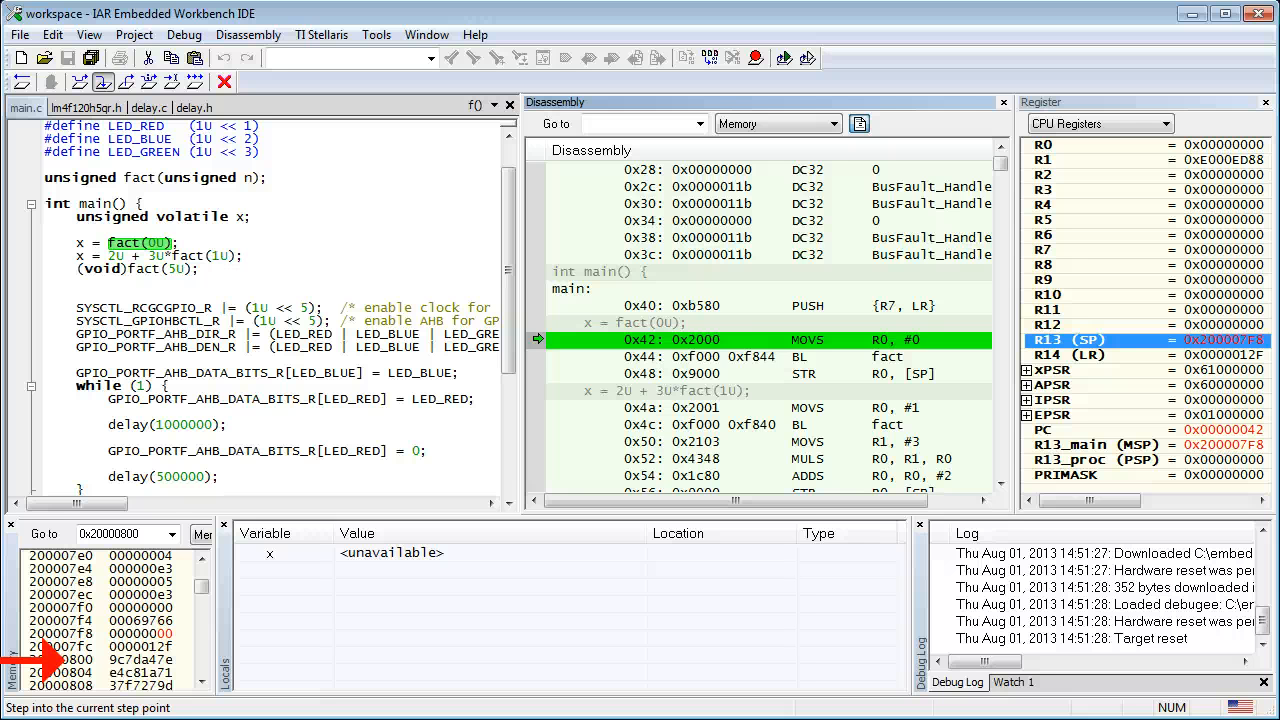
Step into main's first statement, x = fact(0U), watching the stack memory
click(590, 56)
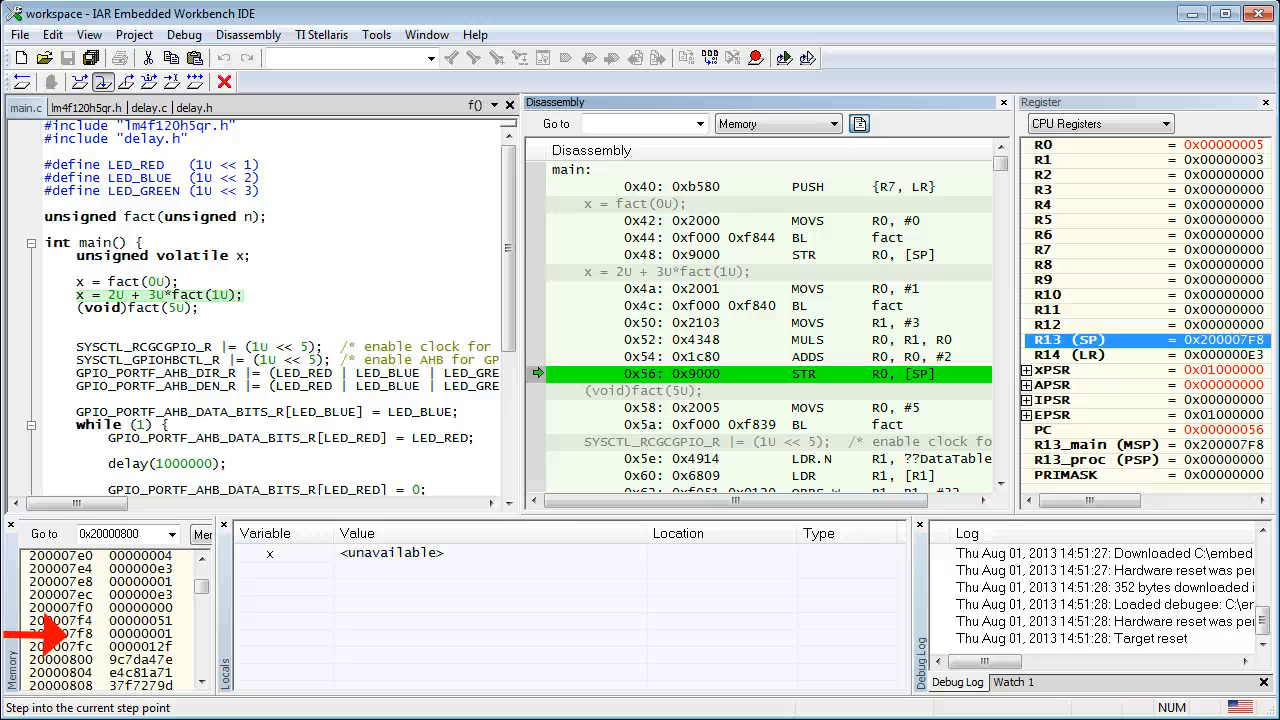
Step execution into the fact(1U) call of x = 2U + 3U*fact(1U)
click(104, 82)
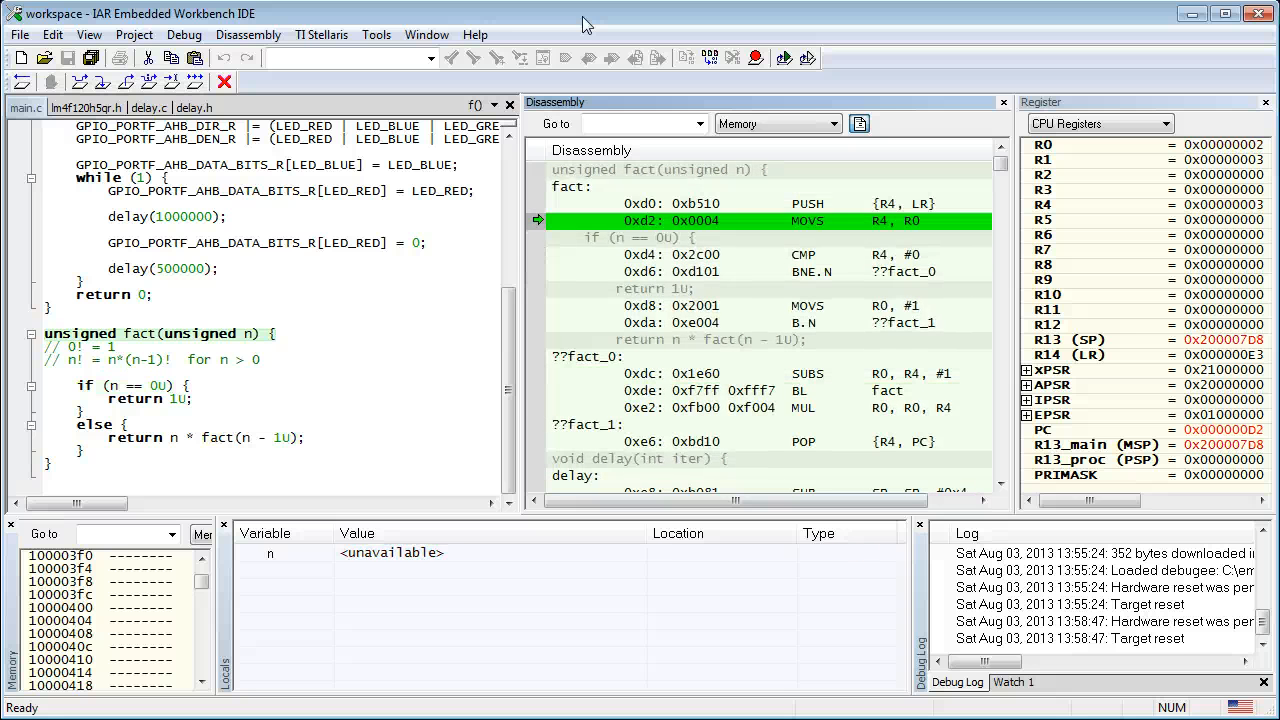
Step over inside fact to the recursive BL fact instruction with n = 2
click(496, 56)
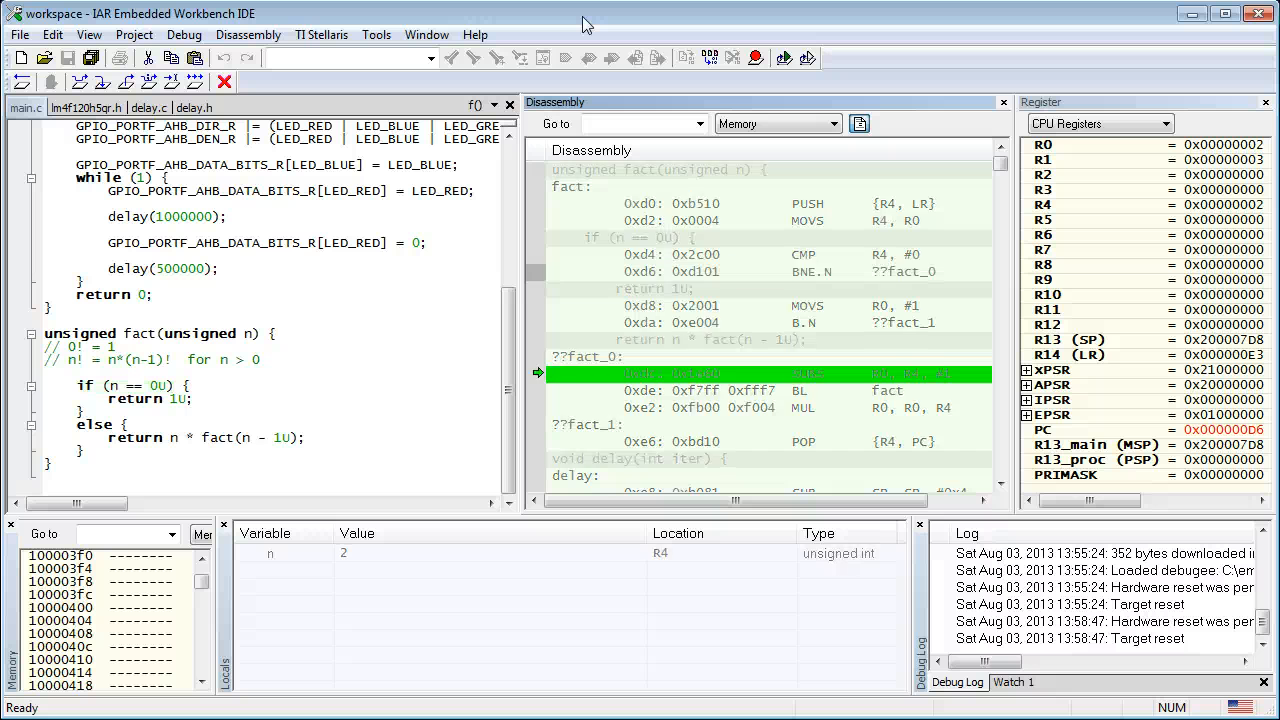